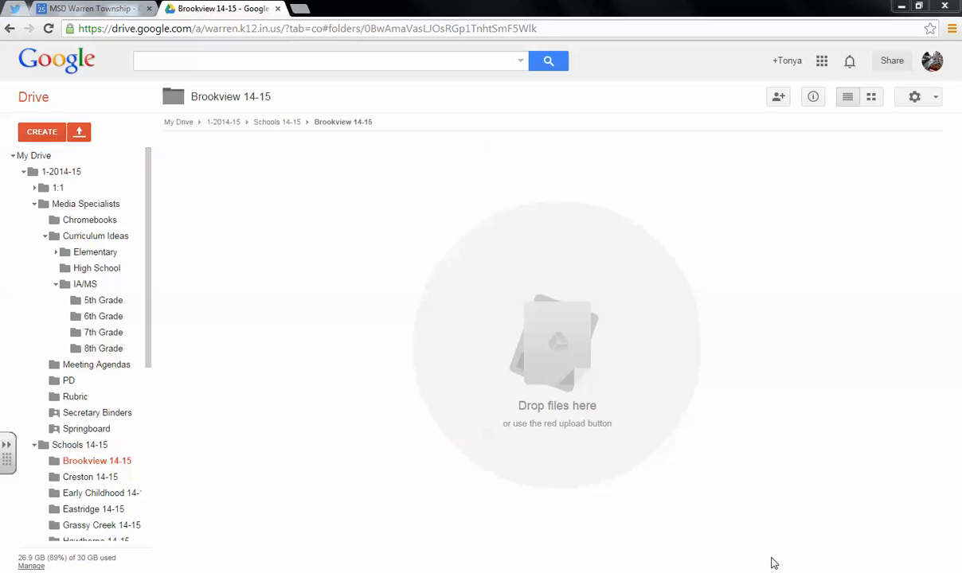
mouse_move(765, 554)
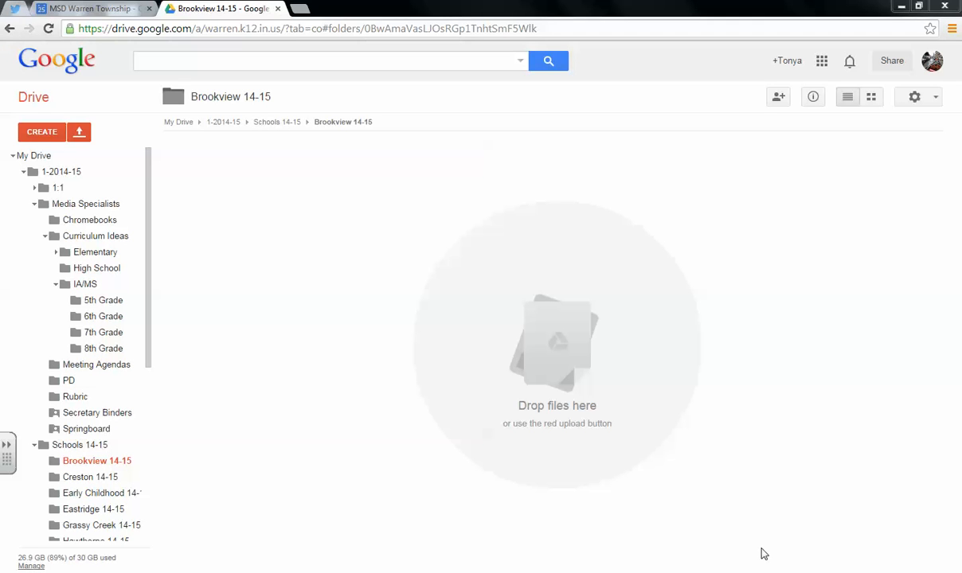
mouse_move(778, 554)
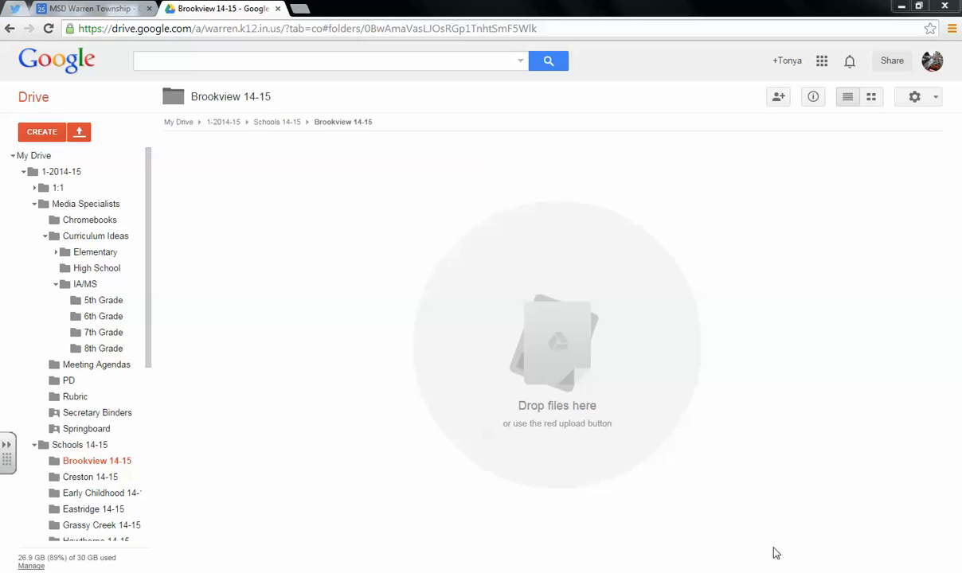
mouse_move(778, 509)
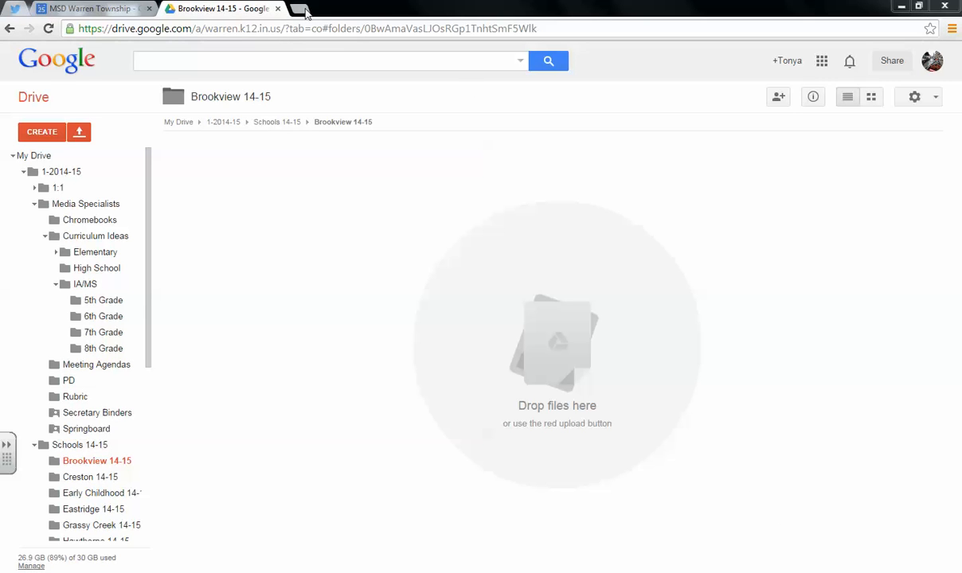
- Switch to the district Technology Connections home page on Google Sites
left_click(306, 11)
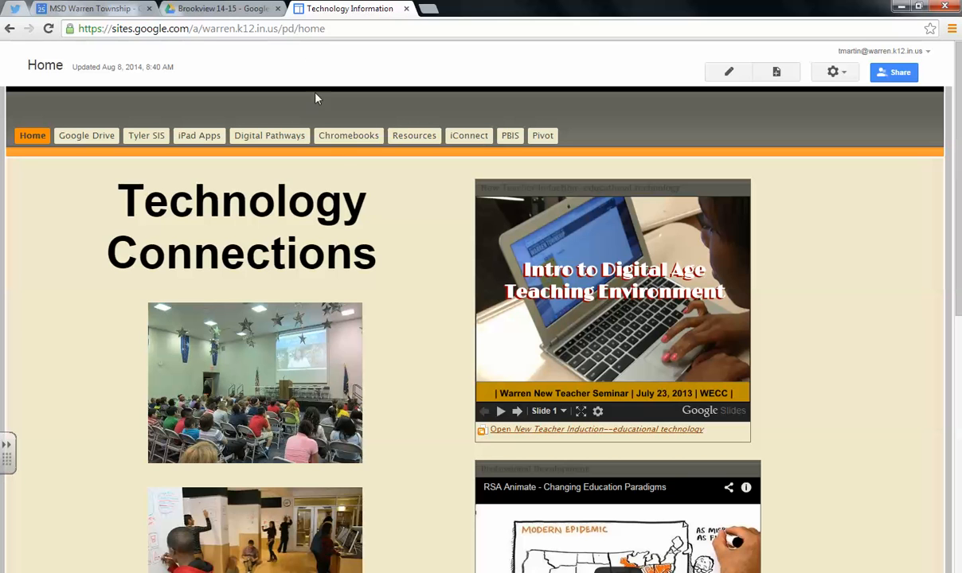
mouse_move(281, 300)
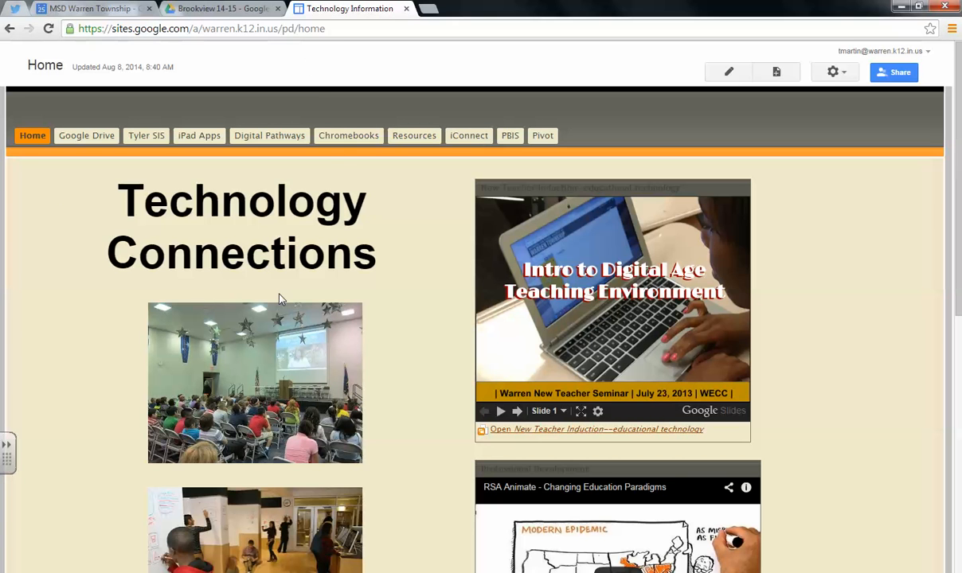
mouse_move(325, 290)
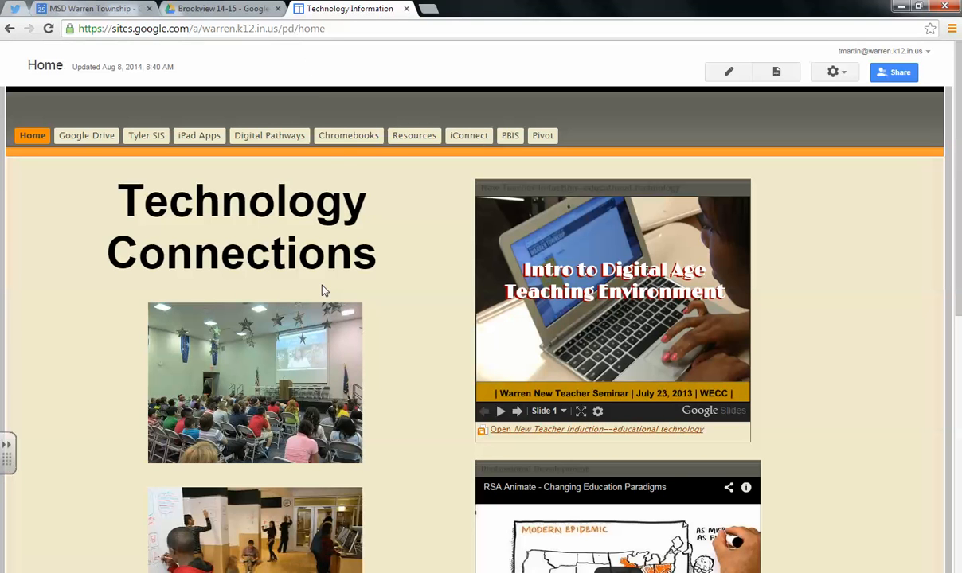
mouse_move(371, 232)
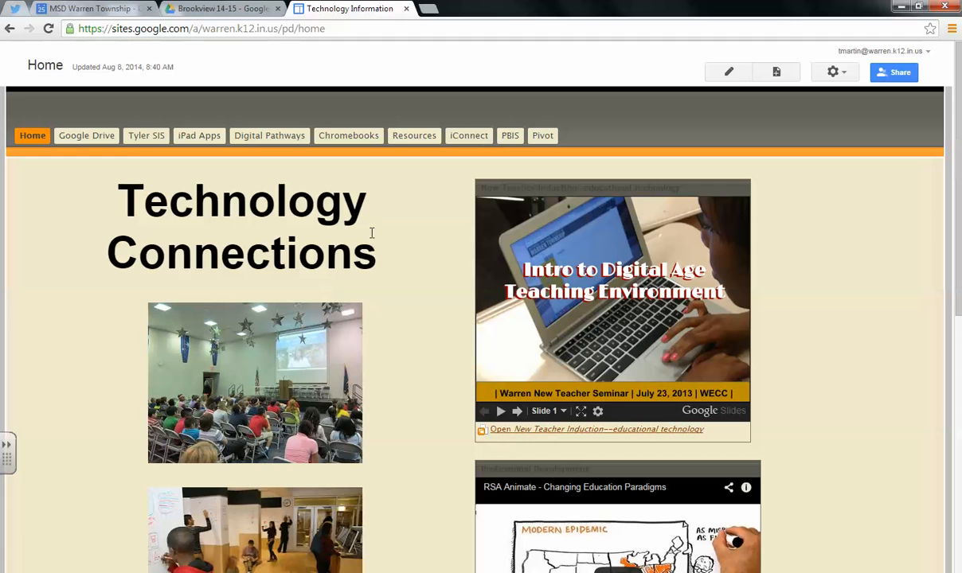
- Go to Resources and open the 8th Grade Springboard page showing the Unit 1 spreadsheet
left_click(414, 135)
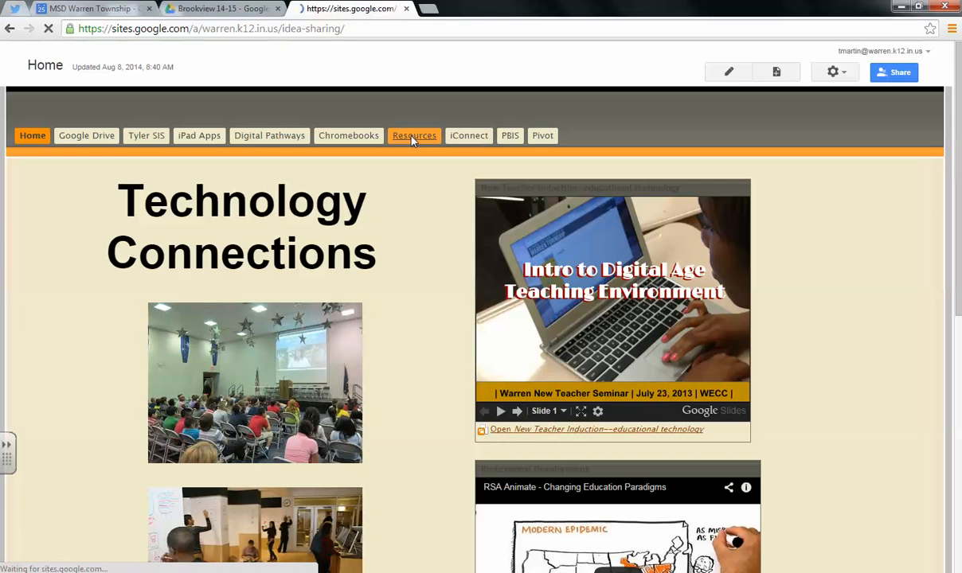
left_click(415, 135)
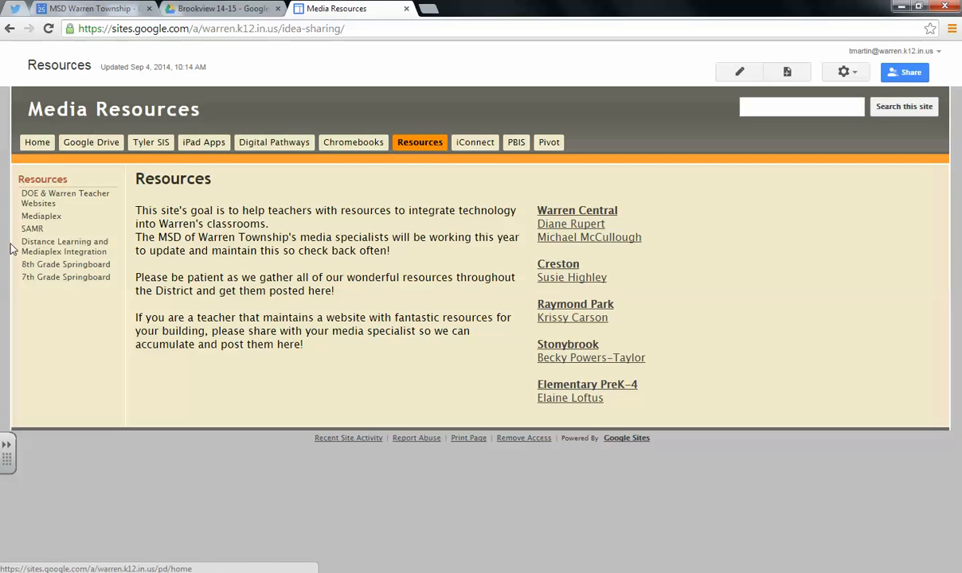
mouse_move(65, 277)
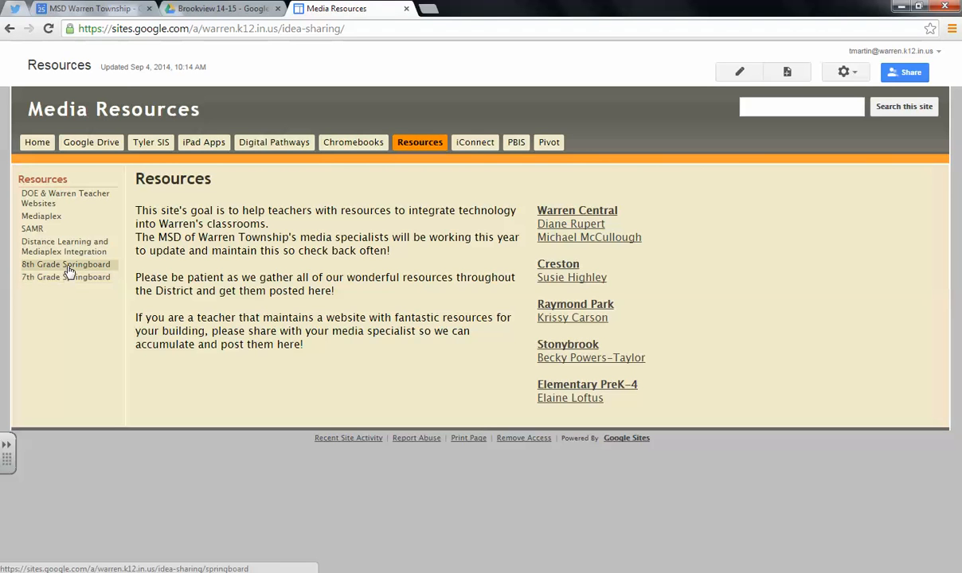
left_click(65, 265)
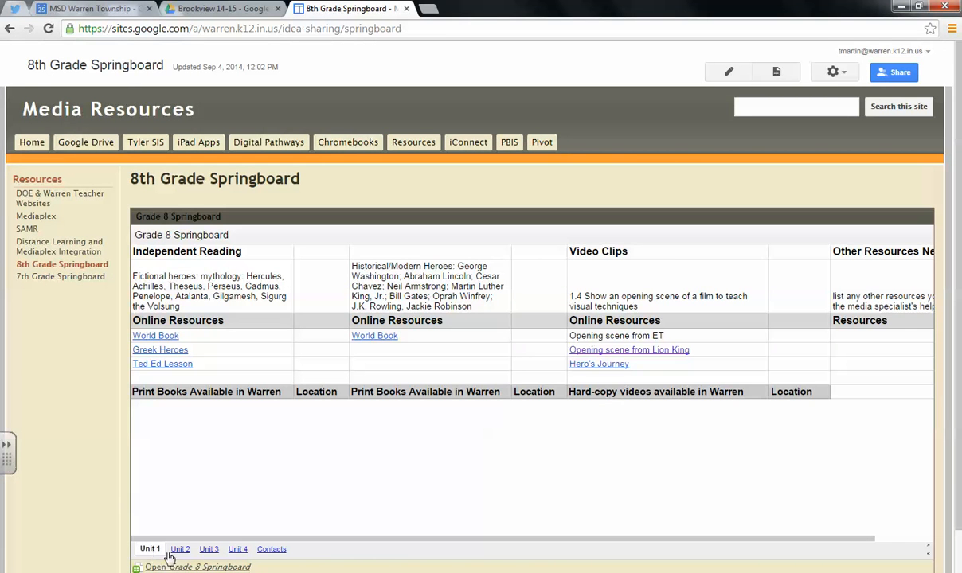
mouse_move(248, 557)
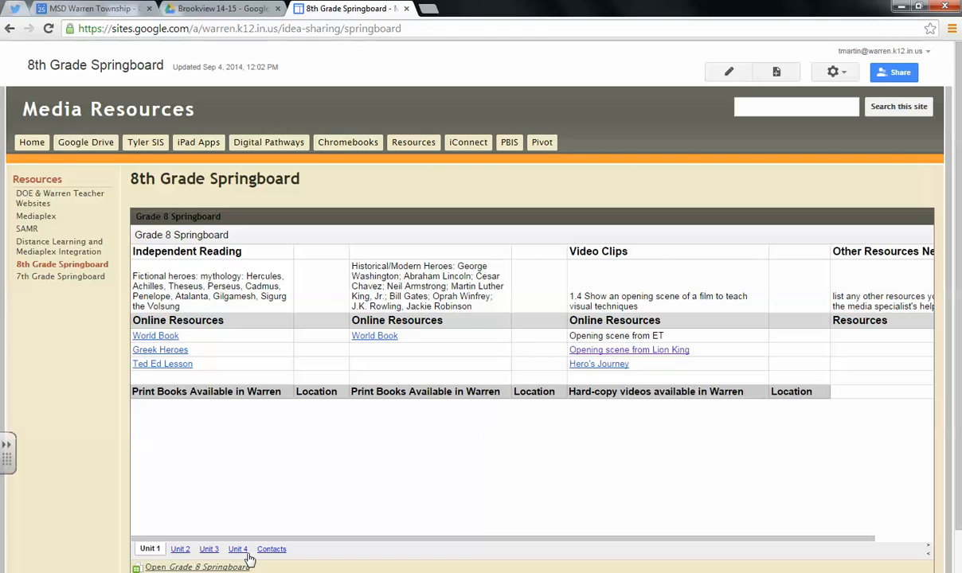
- Switch the embedded spreadsheet to the Unit 2 reading list with its author links
left_click(178, 548)
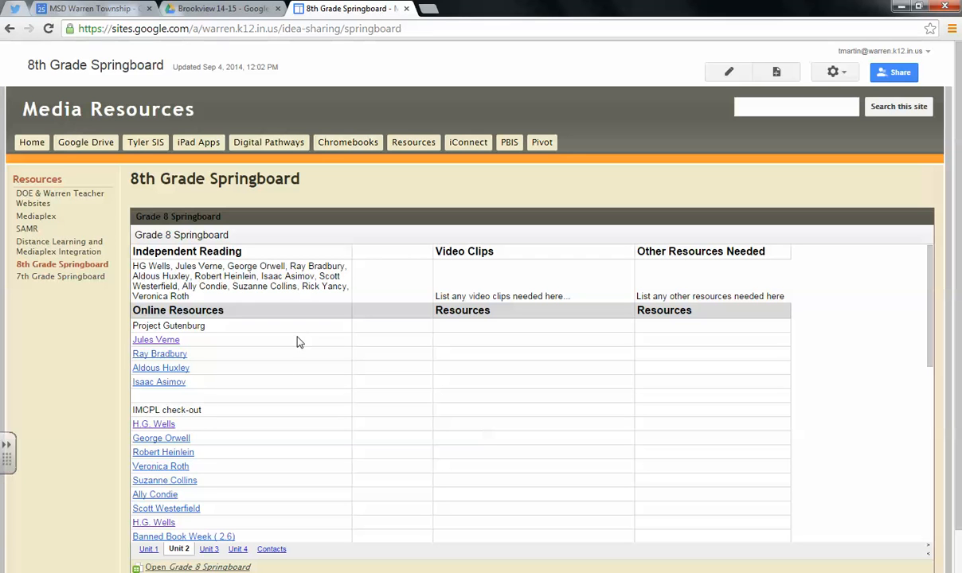
mouse_move(201, 302)
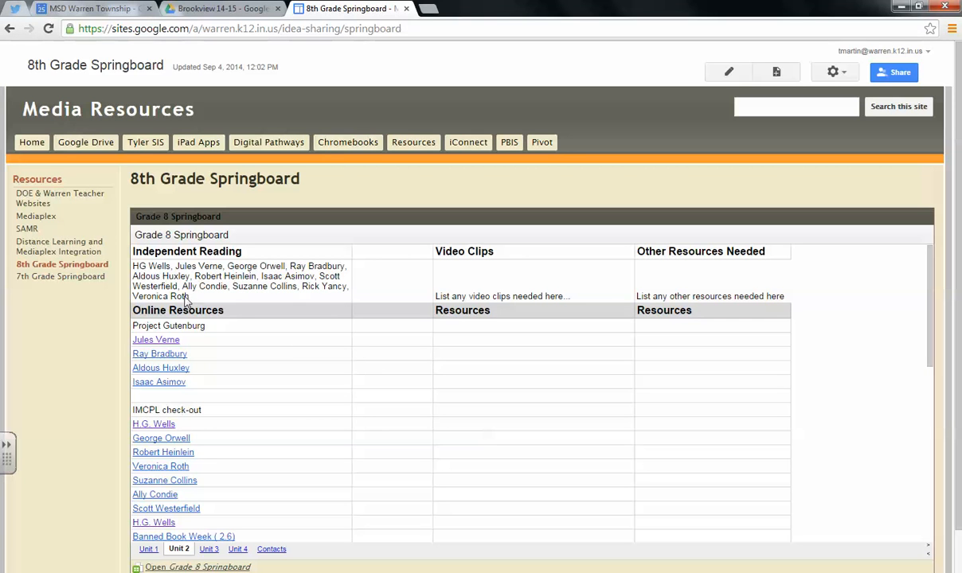
mouse_move(319, 321)
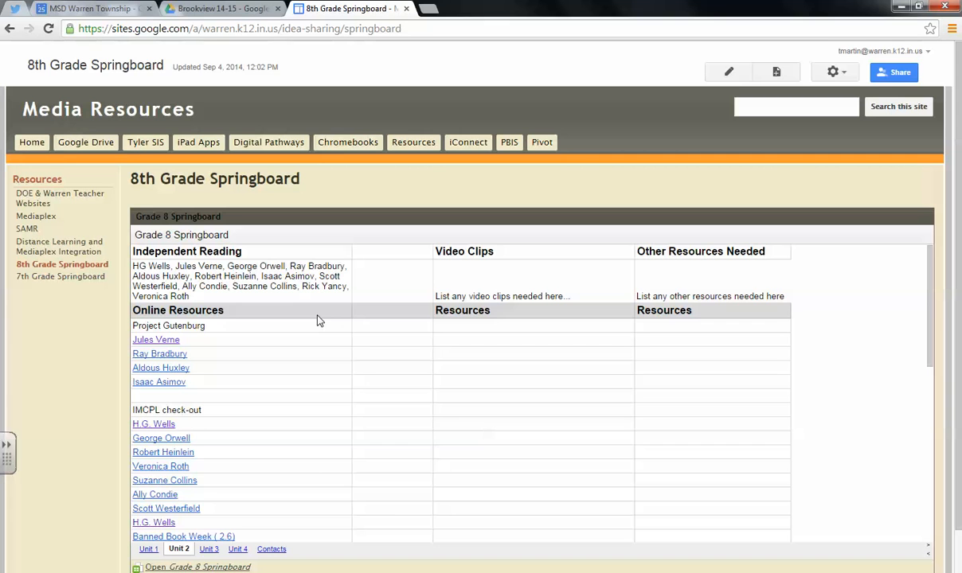
mouse_move(294, 280)
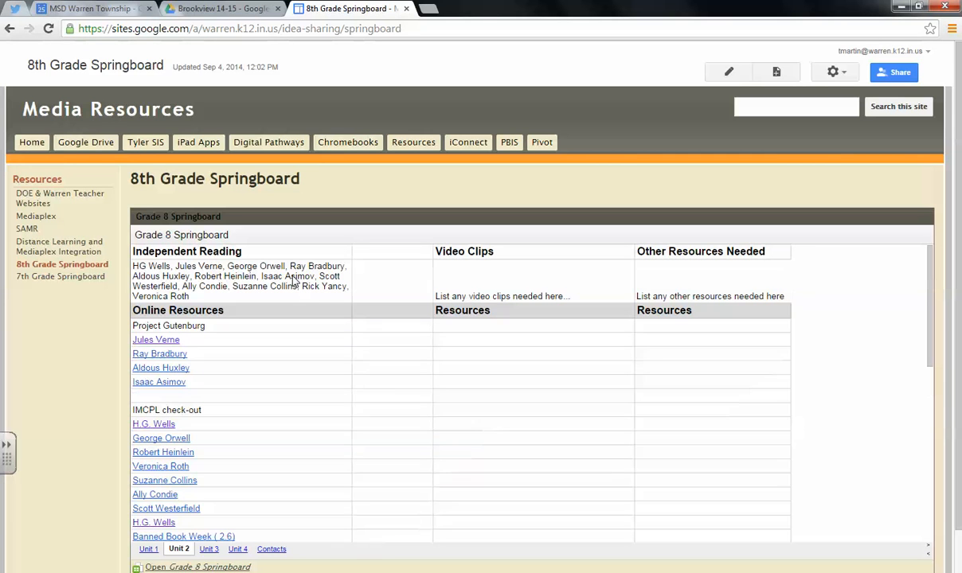
mouse_move(208, 290)
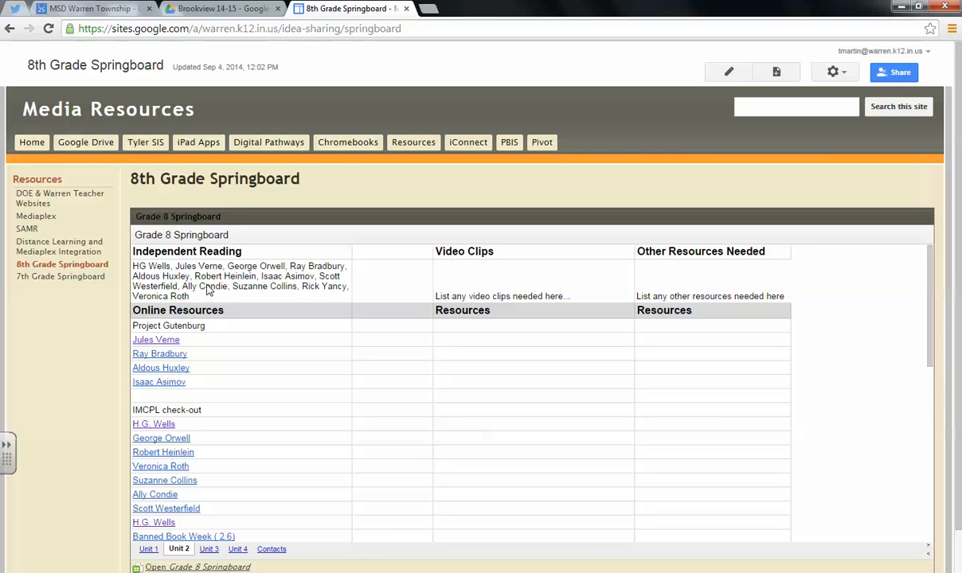
mouse_move(235, 322)
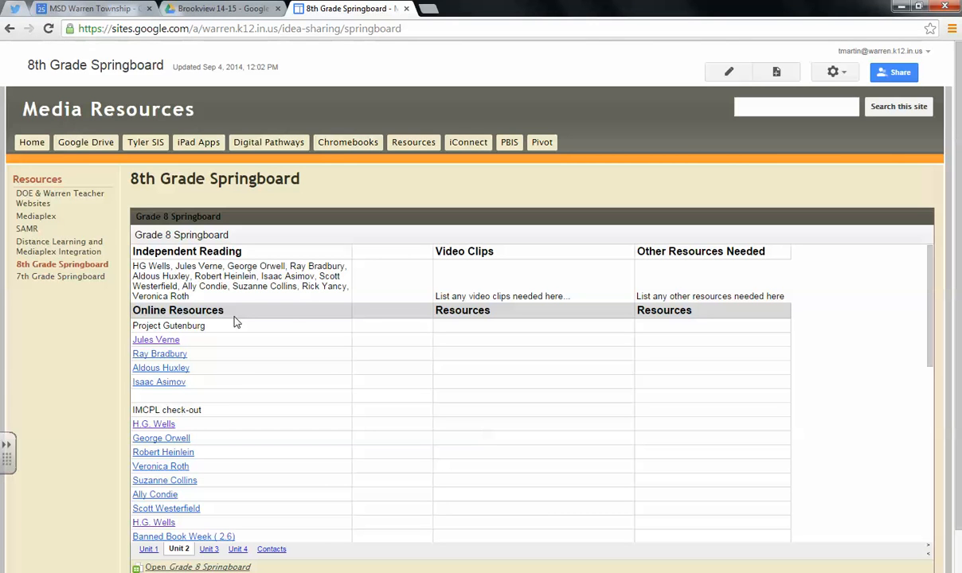
mouse_move(285, 315)
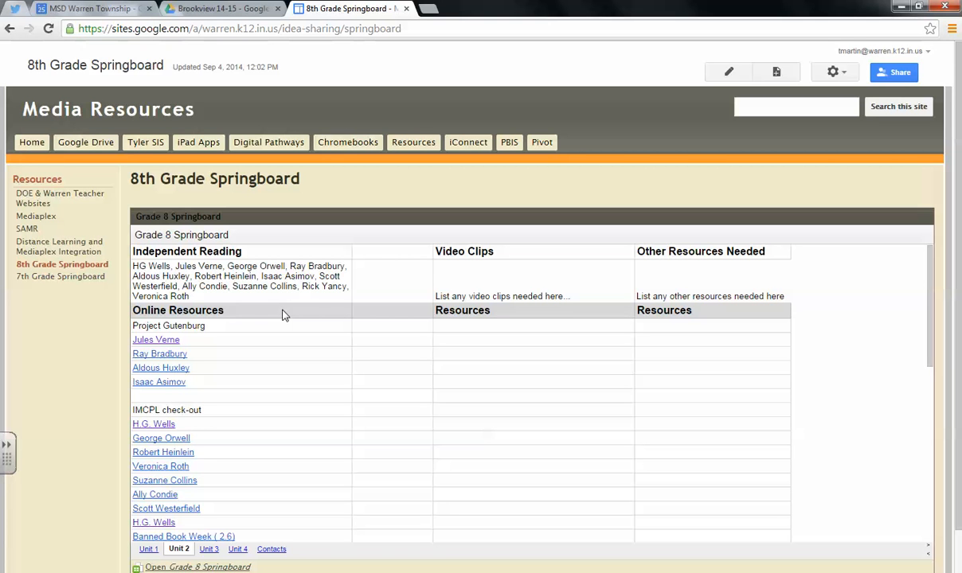
mouse_move(177, 309)
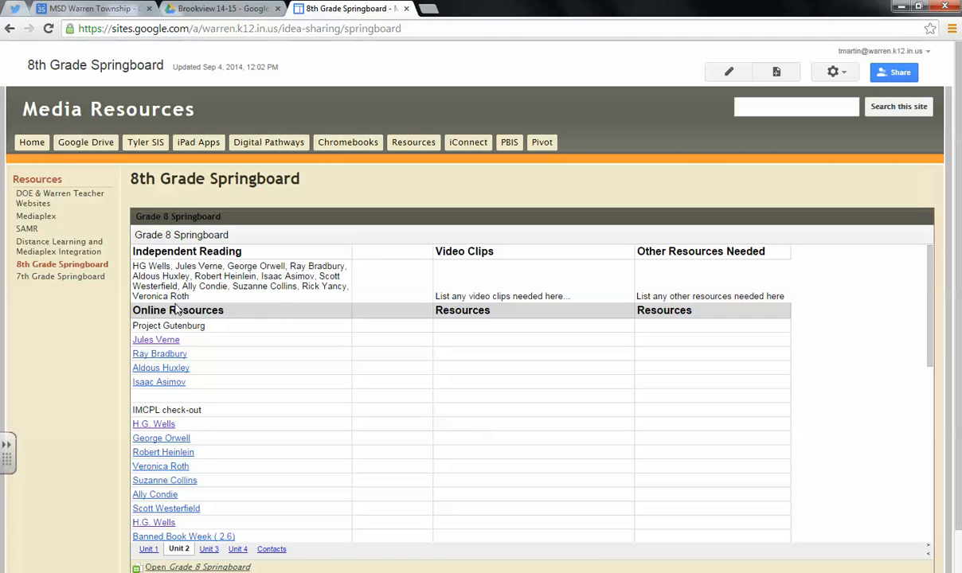
- View Jules Verne's free ebooks on Project Gutenberg, then return to the Springboard page
left_click(156, 340)
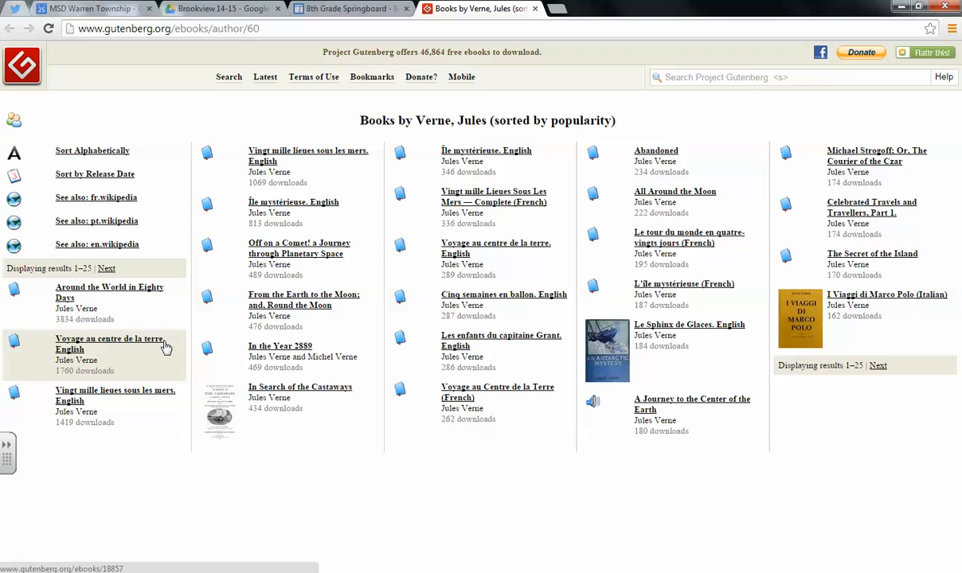
mouse_move(401, 315)
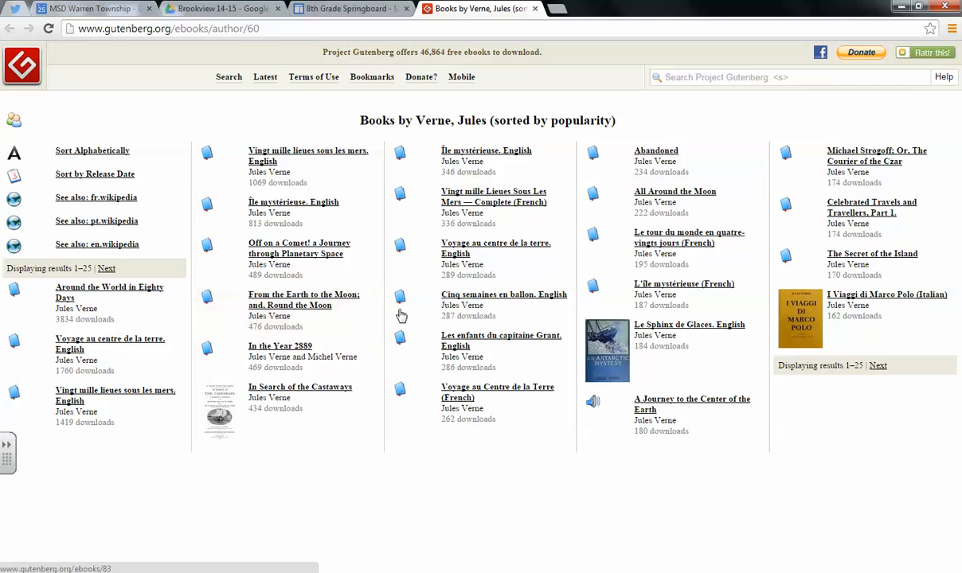
left_click(351, 10)
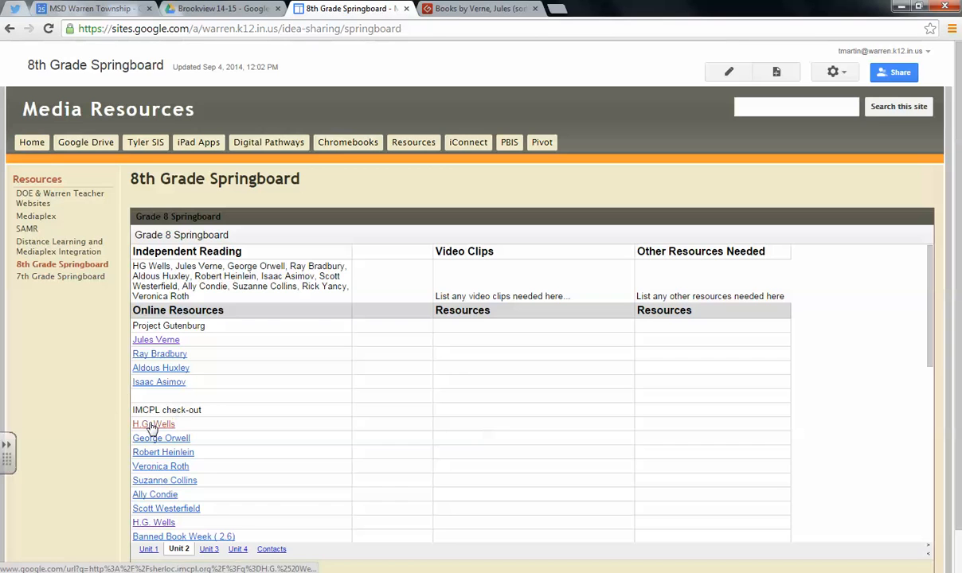
- Look up H.G. Wells in the SHERLOC library catalog, then return to the Springboard page
left_click(153, 423)
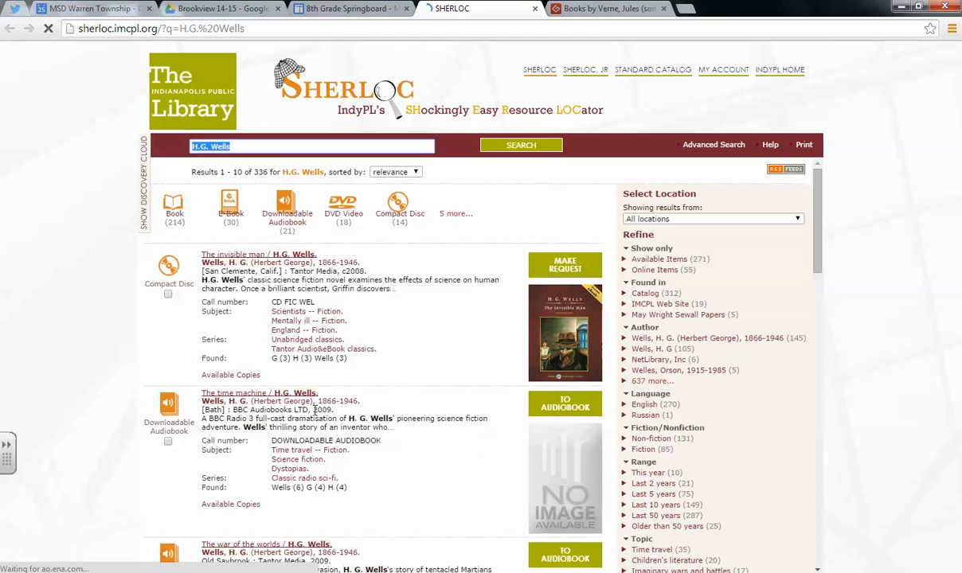
left_click(347, 10)
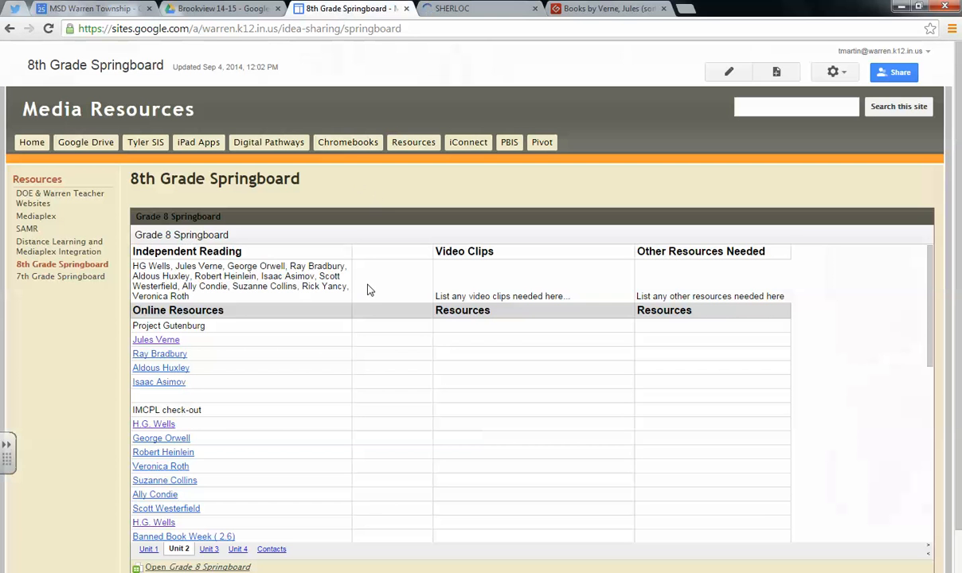
- Scroll to the Print Books Available in Warren Schools list and highlight 1984 with its HS location
scroll("down", 3)
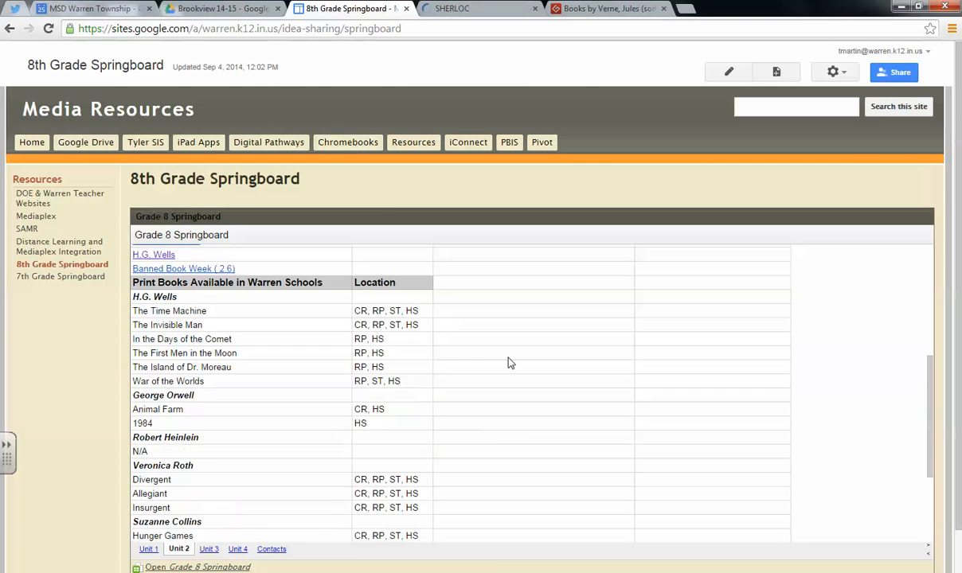
mouse_move(221, 356)
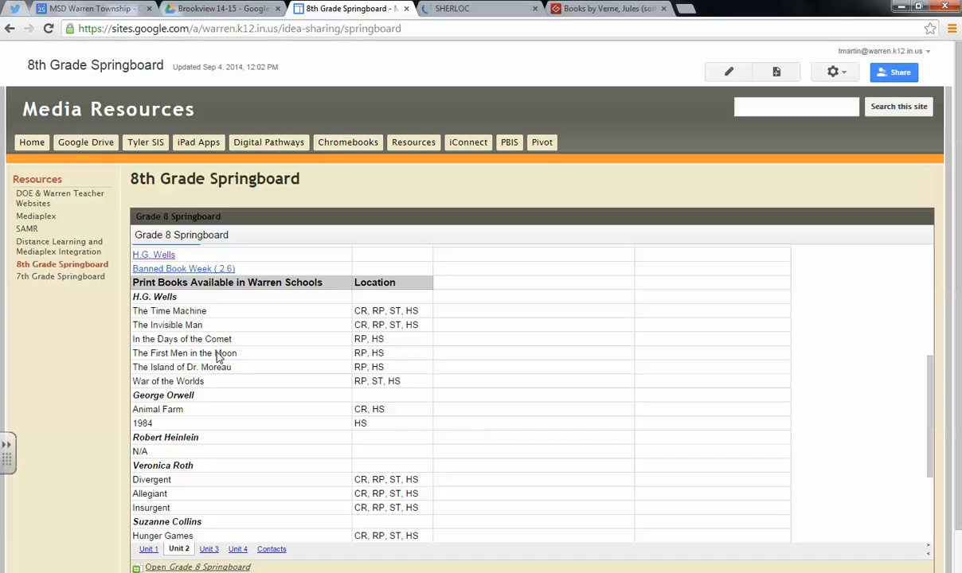
mouse_move(175, 322)
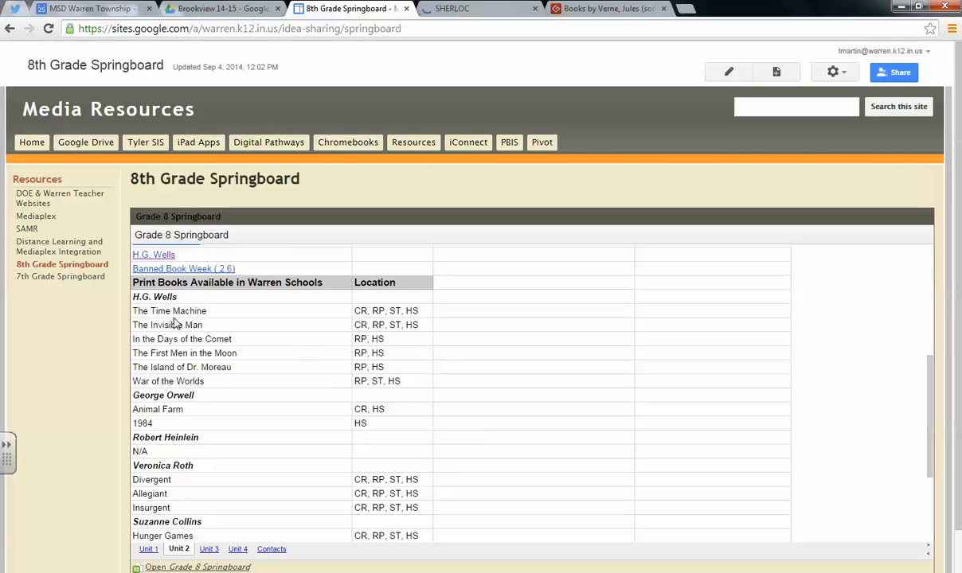
mouse_move(412, 320)
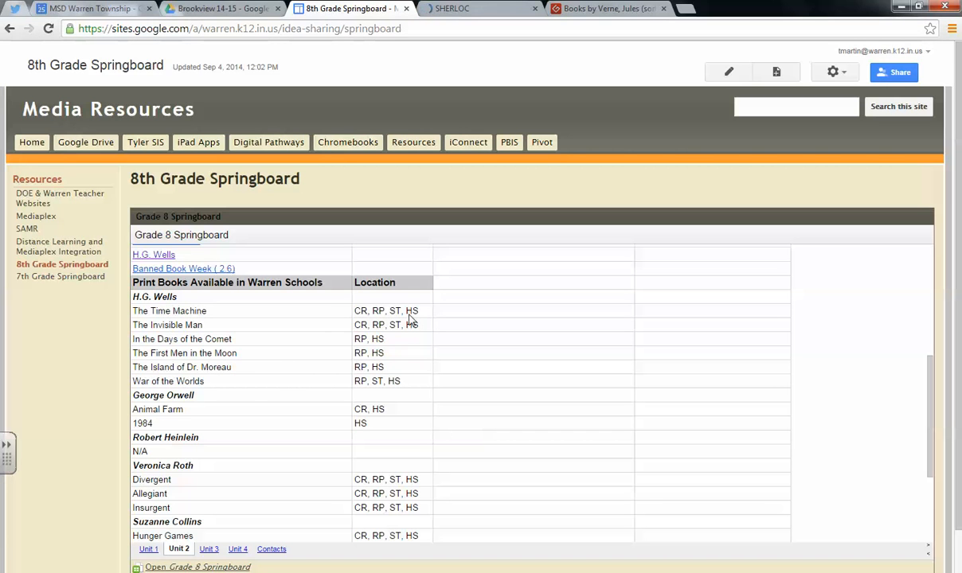
mouse_move(375, 322)
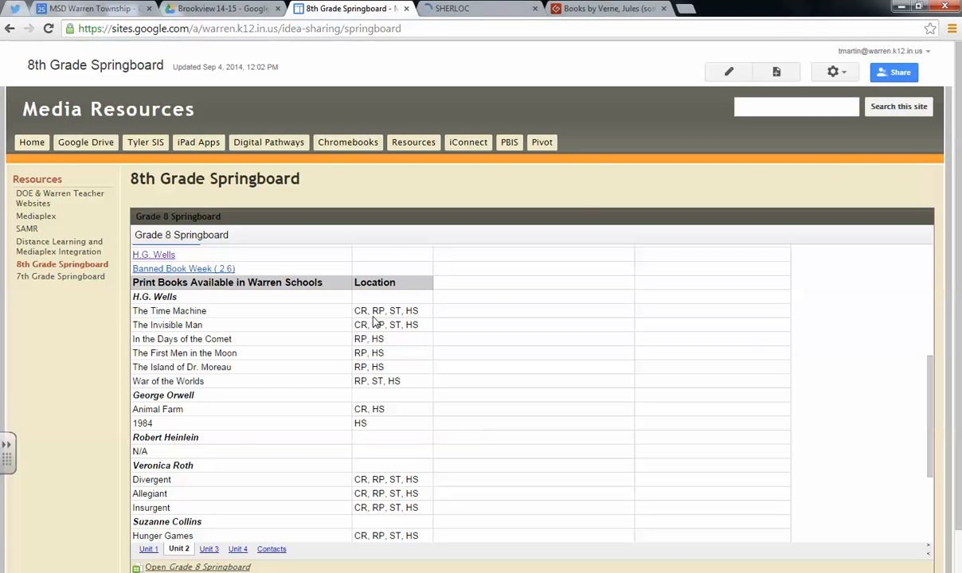
mouse_move(214, 353)
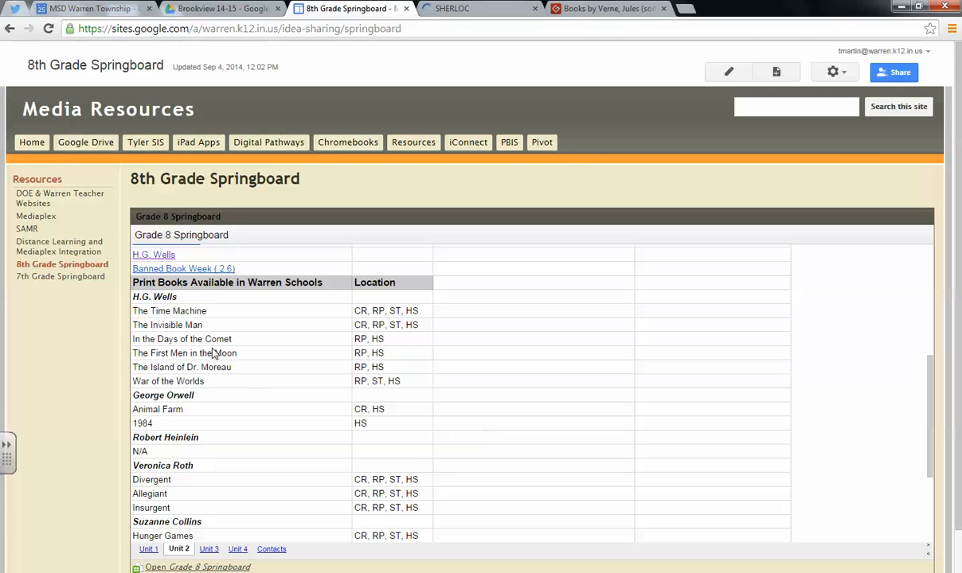
mouse_move(284, 439)
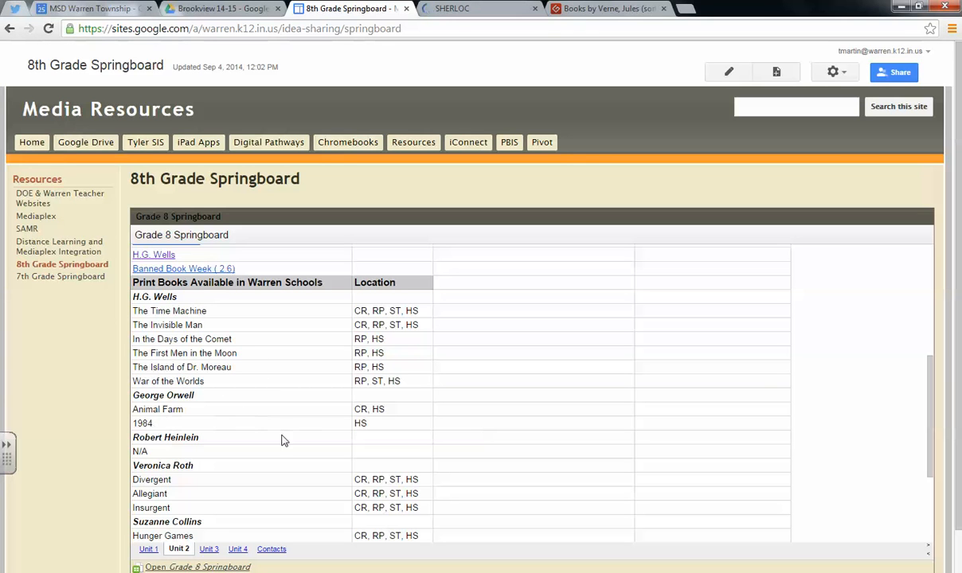
double_click(143, 423)
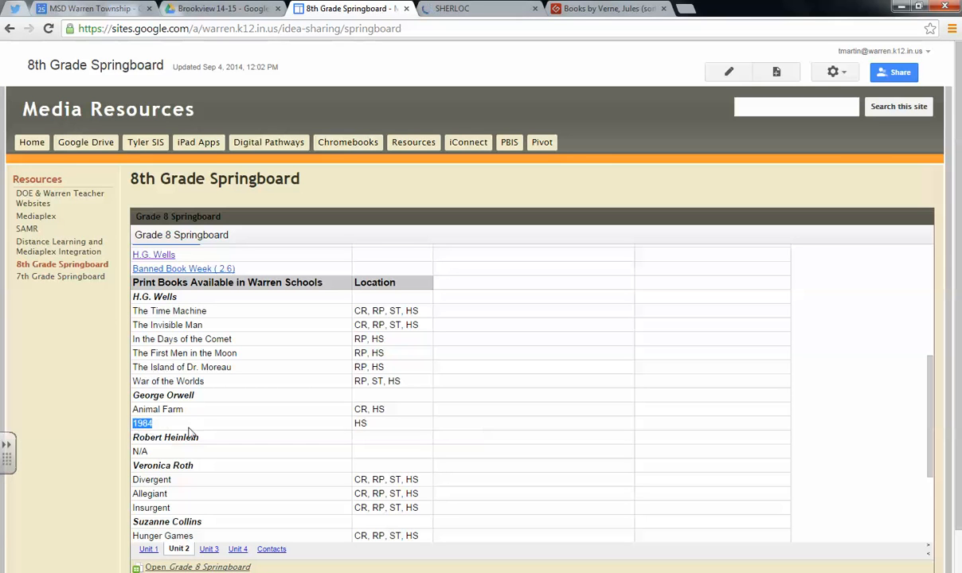
left_click(360, 424)
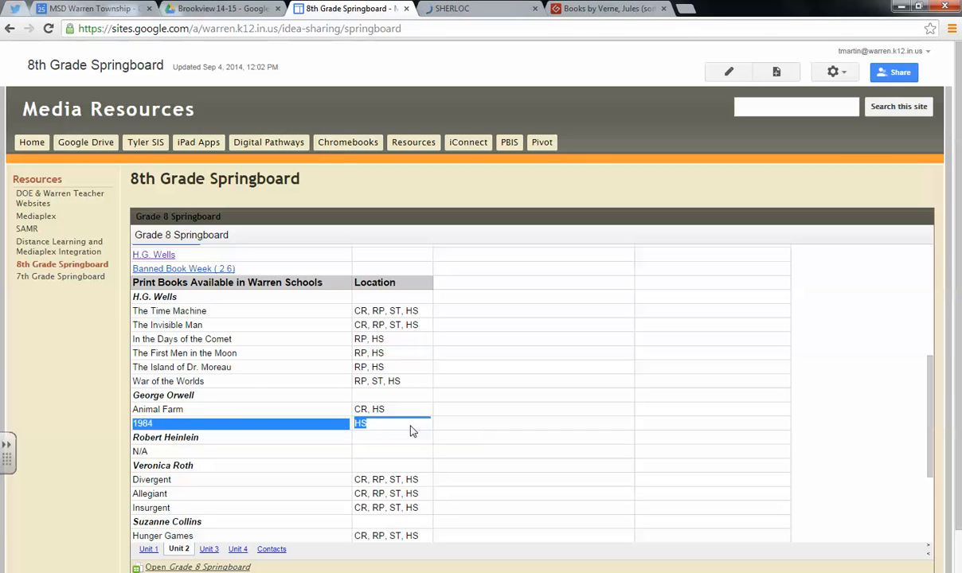
mouse_move(376, 436)
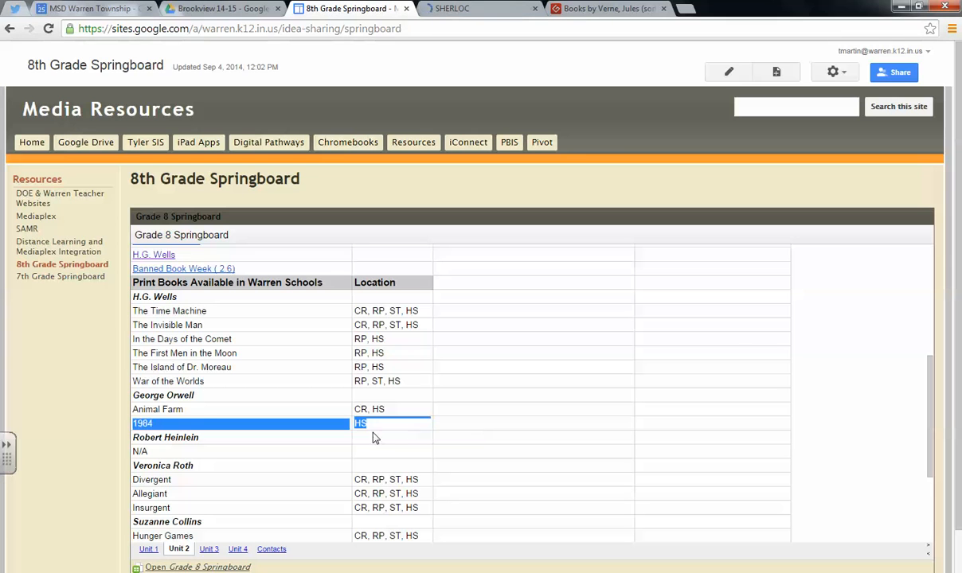
left_click(369, 430)
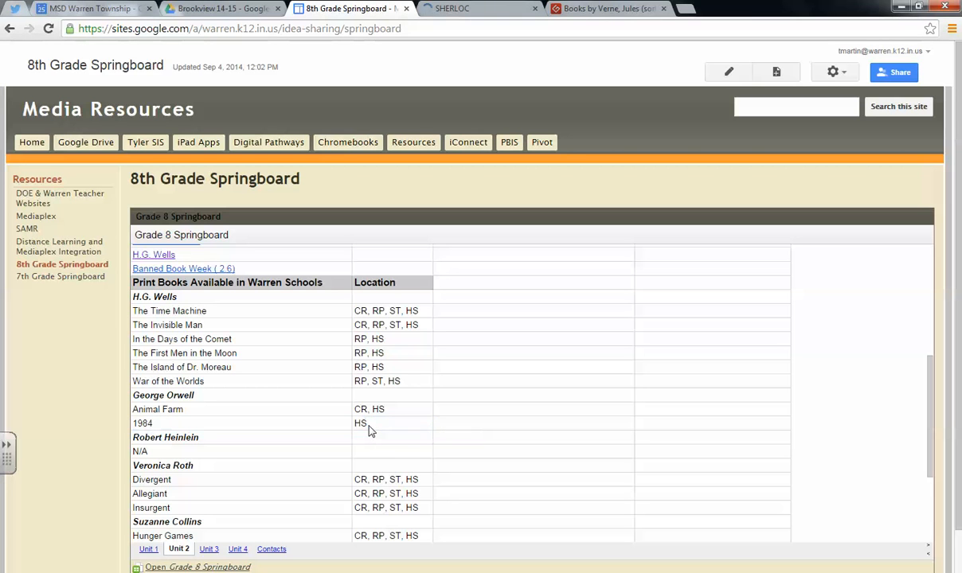
mouse_move(172, 438)
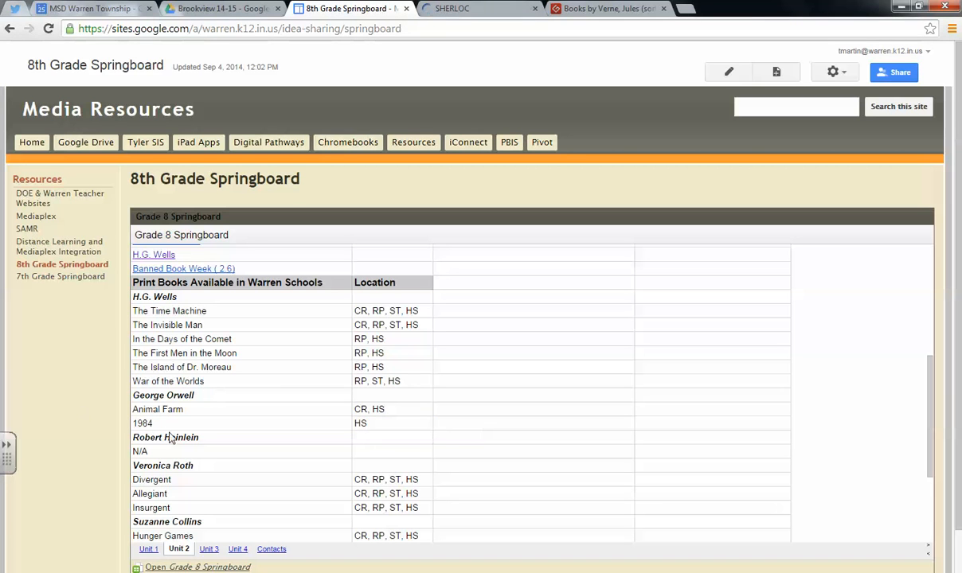
mouse_move(272, 549)
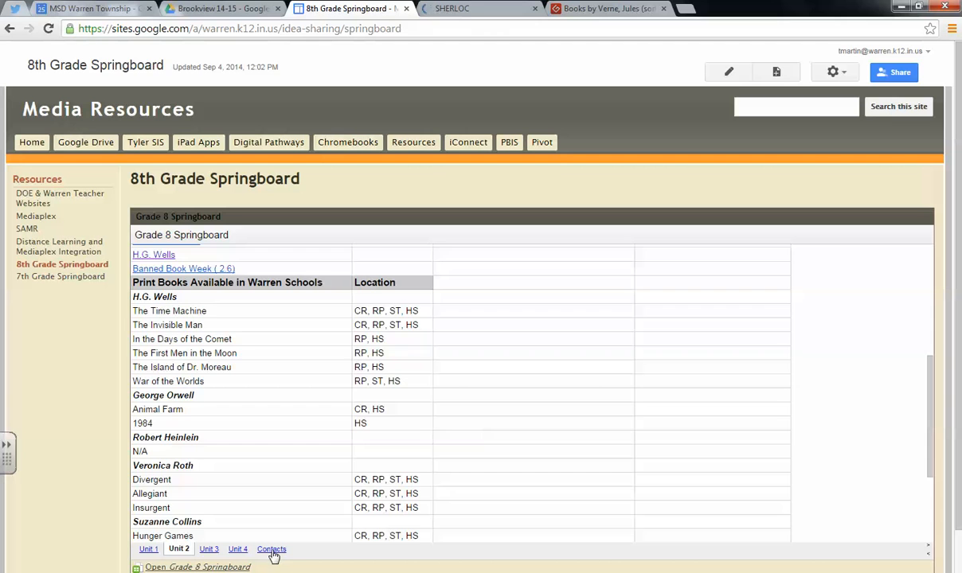
- Show the Contacts sheet listing media specialists and teachers with grades and locations
left_click(273, 549)
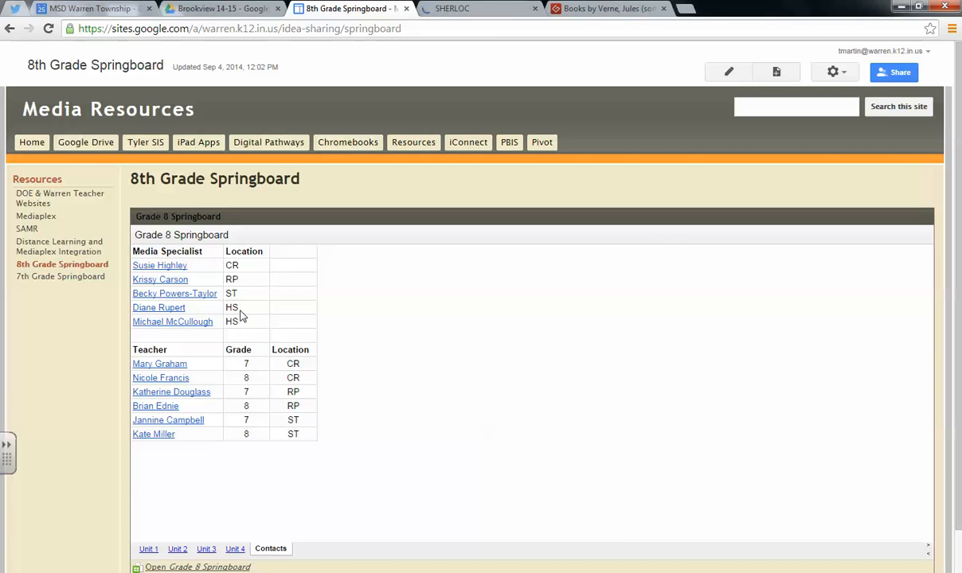
mouse_move(159, 308)
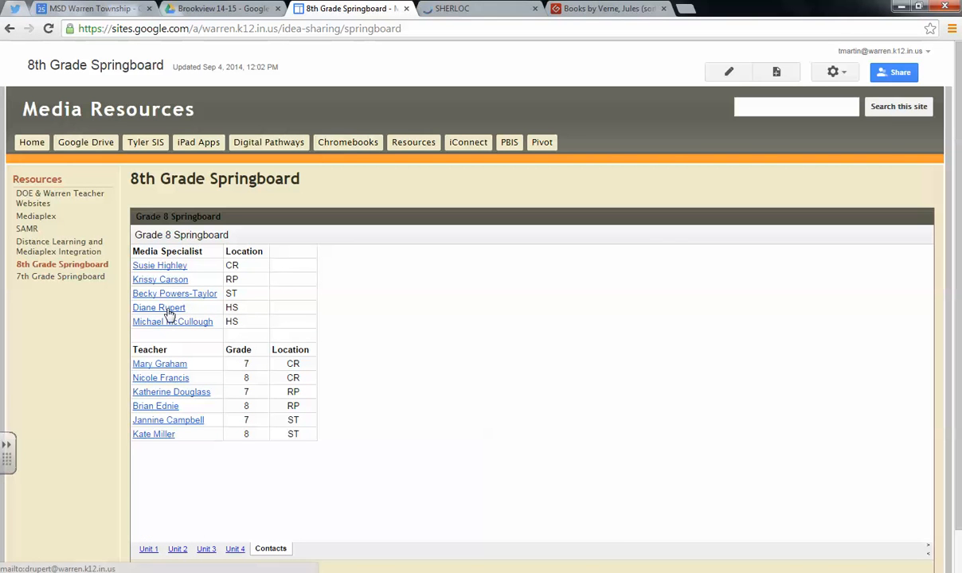
mouse_move(178, 328)
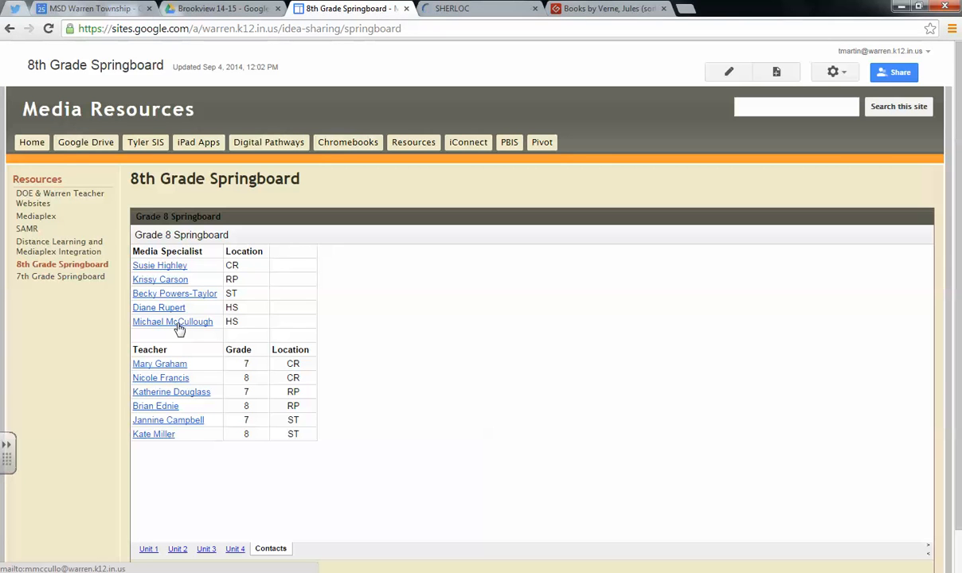
- Return to the Unit 2 sheet and scroll to the Independent Reading authors and Online Resources
left_click(178, 548)
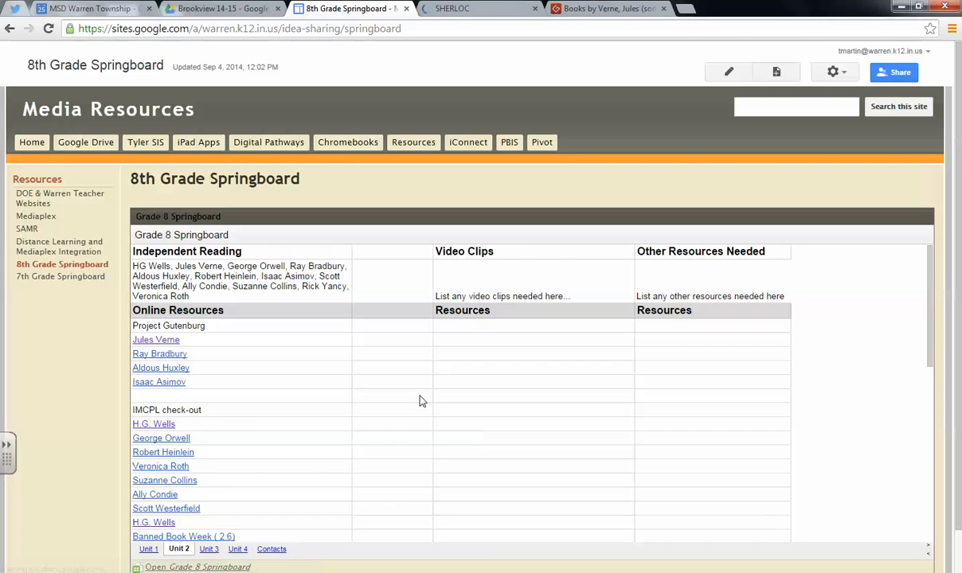
scroll("down", 3)
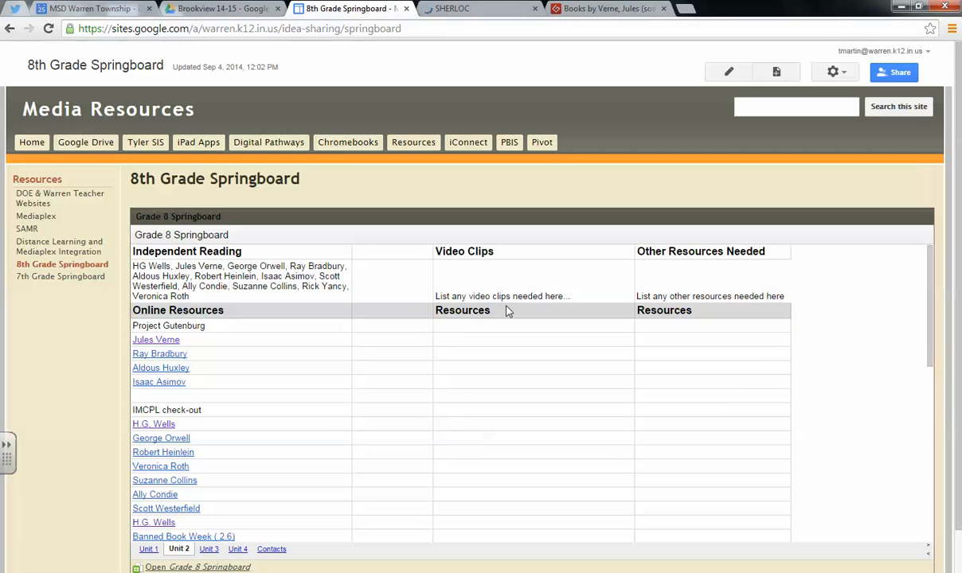
mouse_move(648, 298)
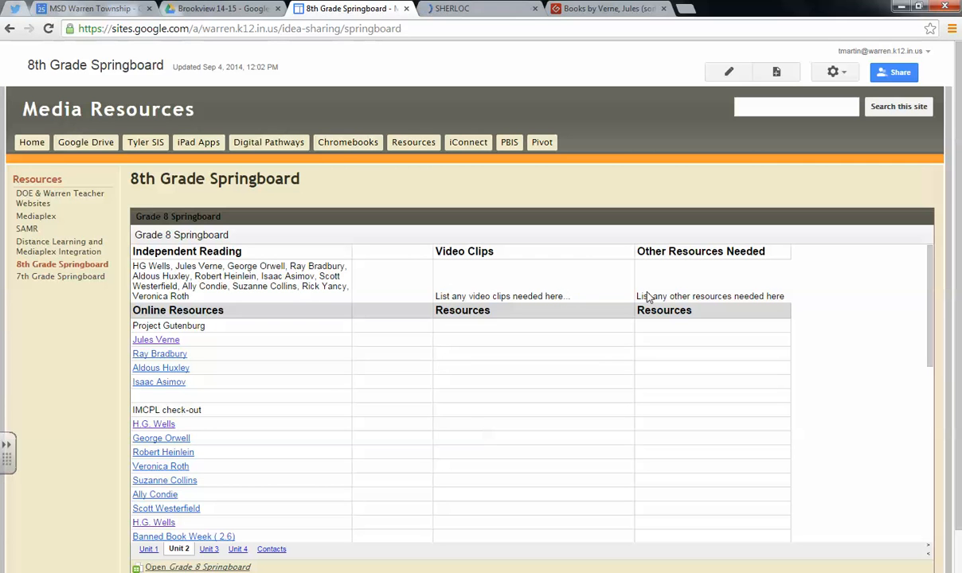
mouse_move(540, 293)
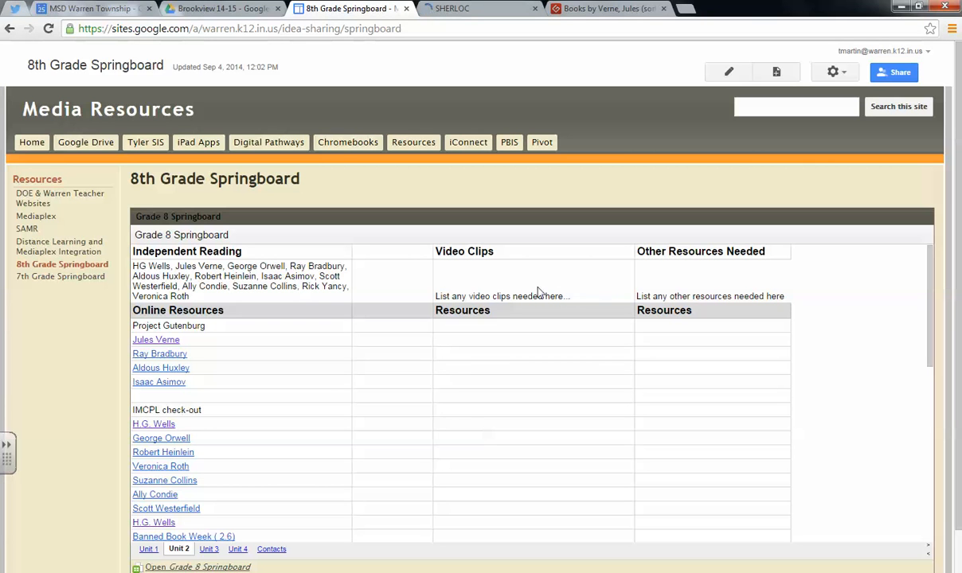
mouse_move(173, 548)
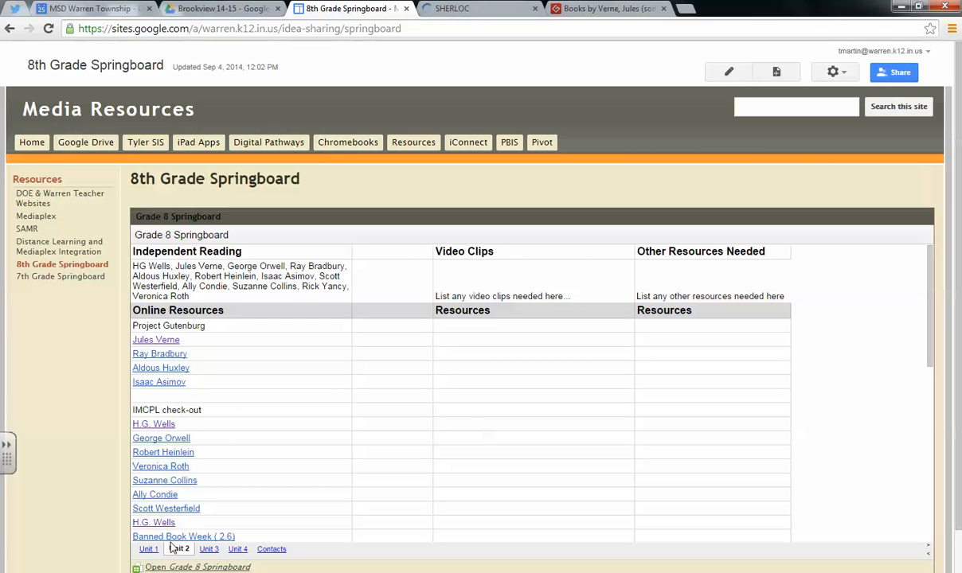
left_click(150, 548)
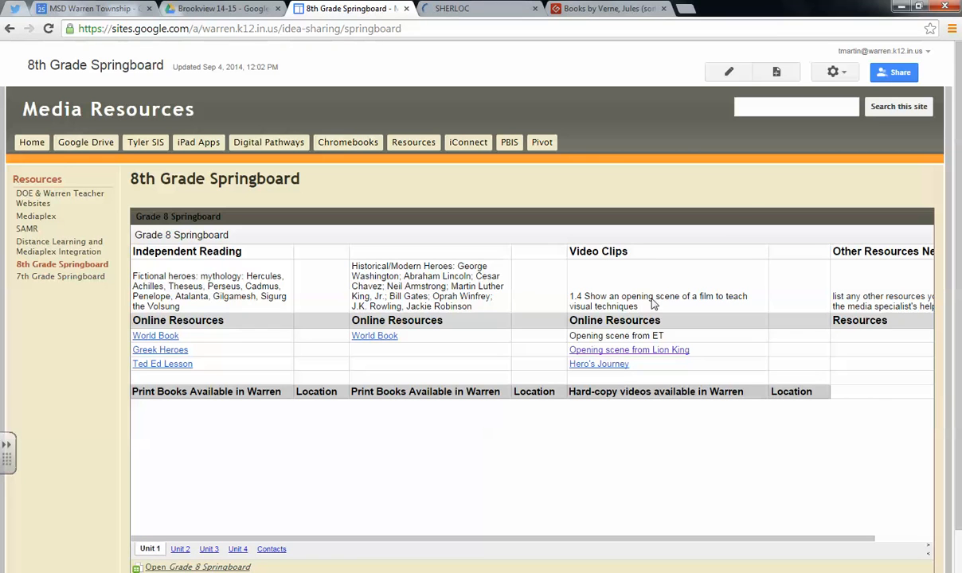
mouse_move(672, 309)
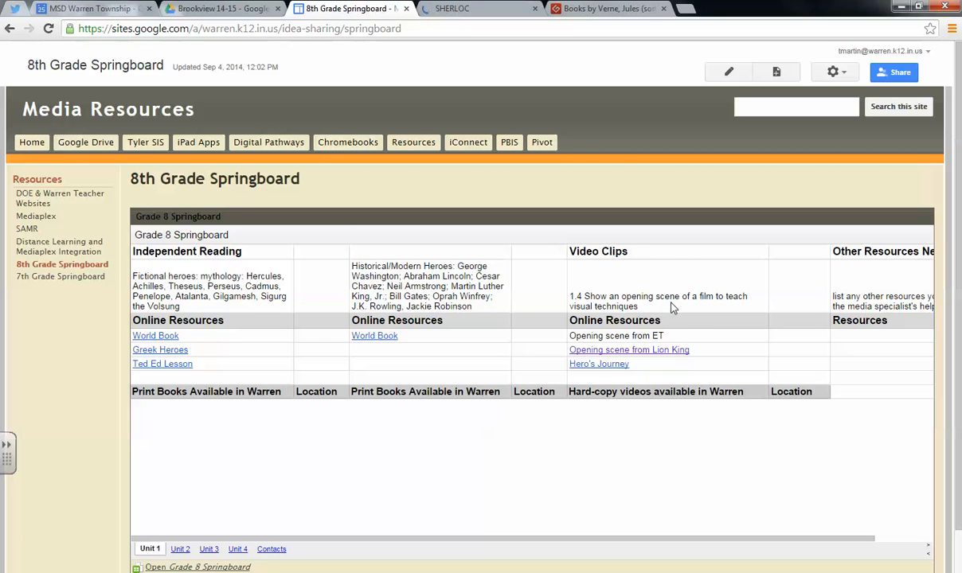
mouse_move(641, 306)
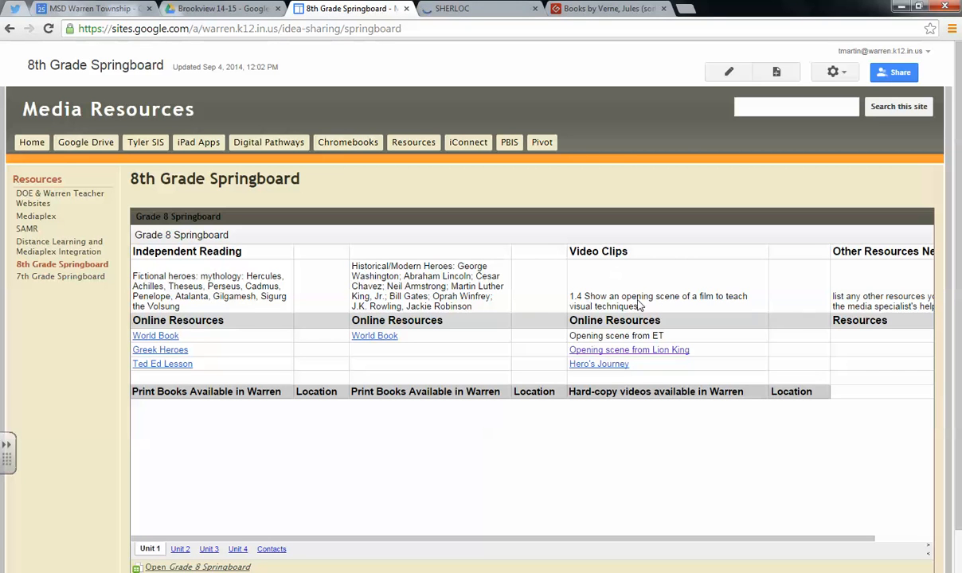
mouse_move(622, 311)
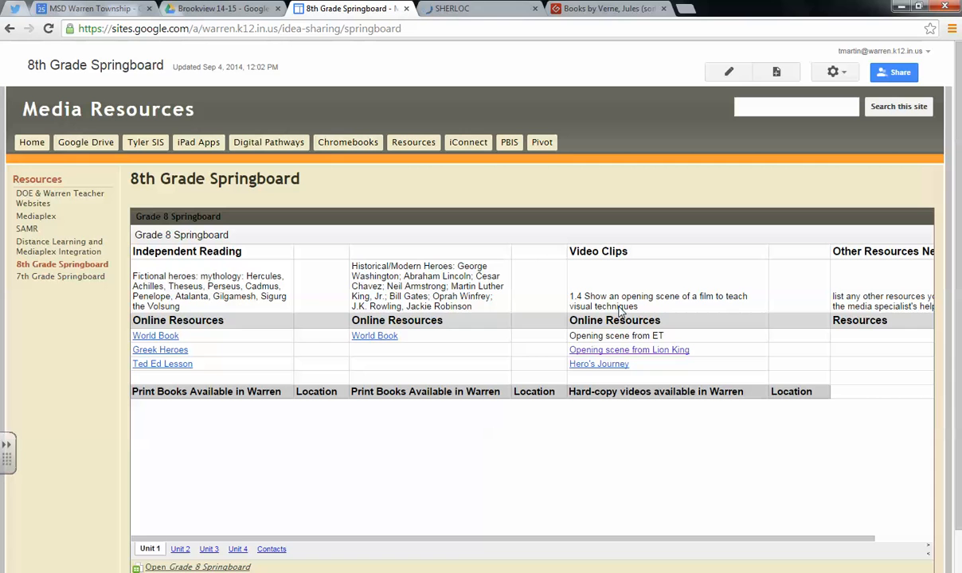
mouse_move(609, 365)
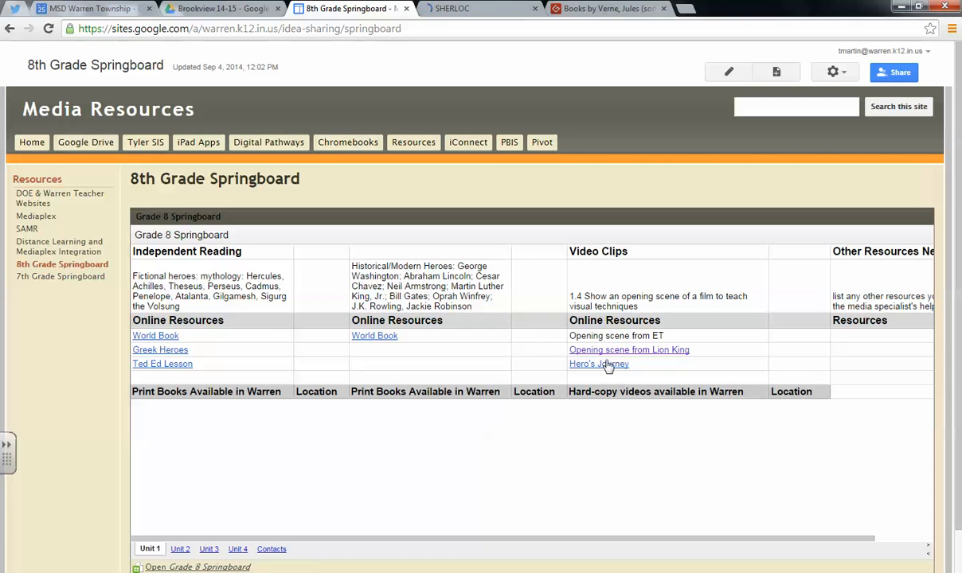
mouse_move(637, 354)
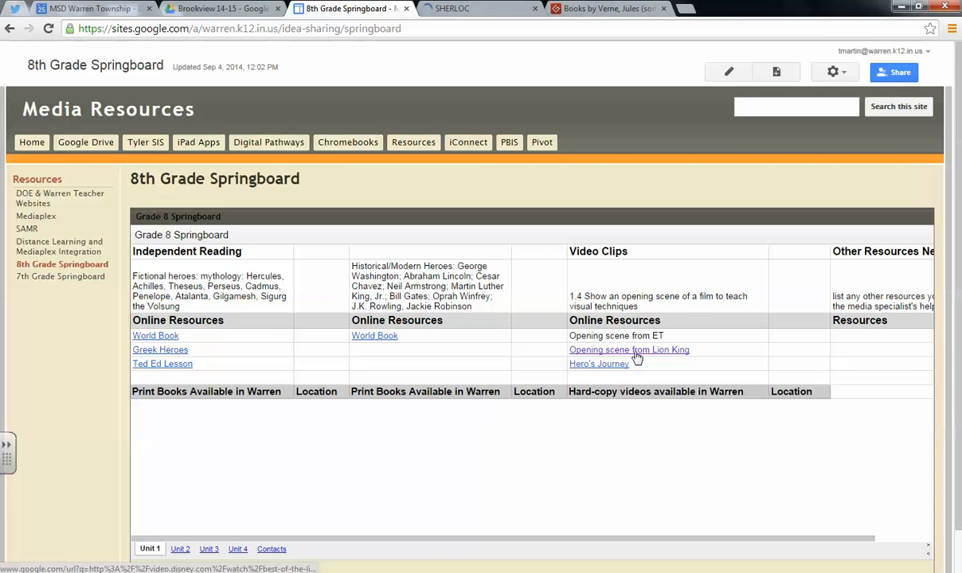
mouse_move(599, 363)
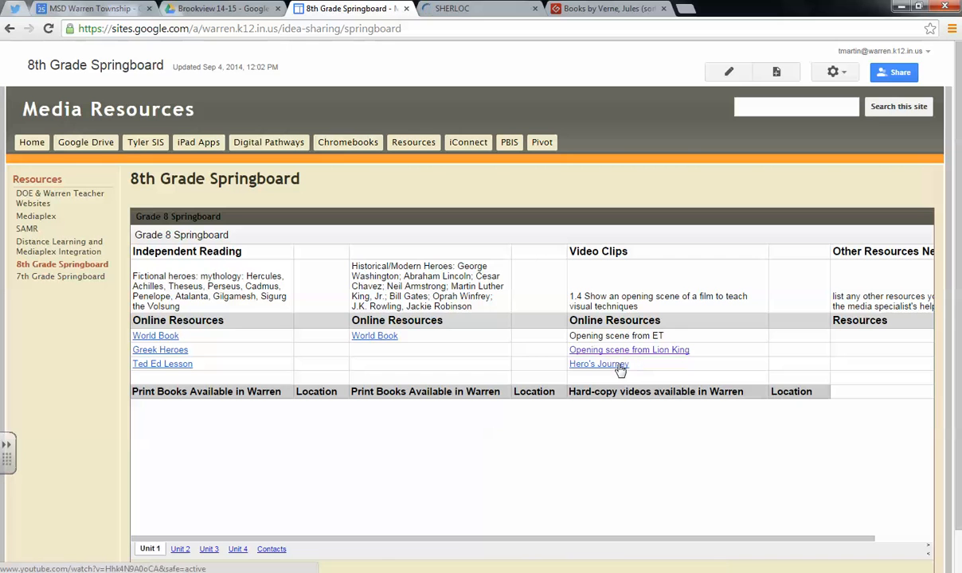
mouse_move(492, 309)
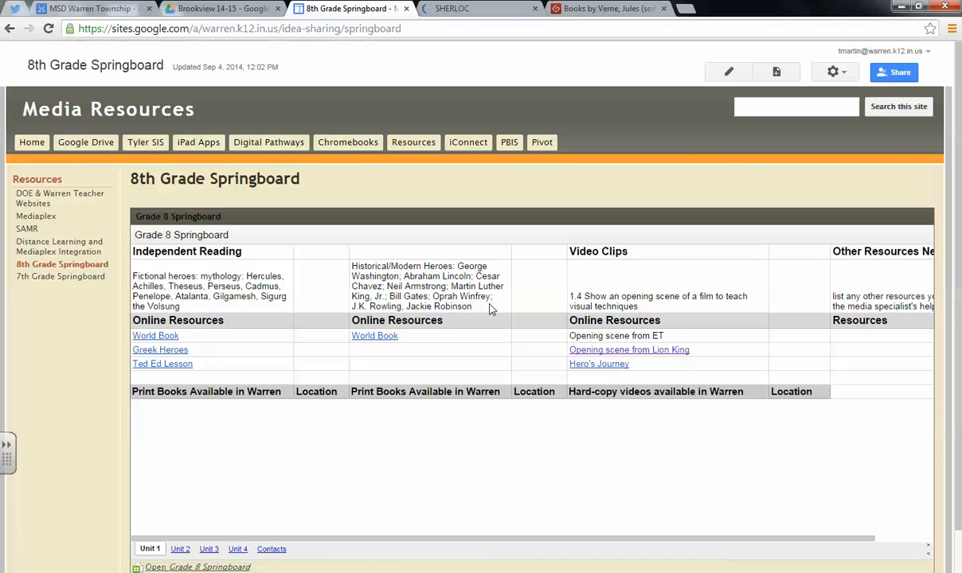
left_click(180, 548)
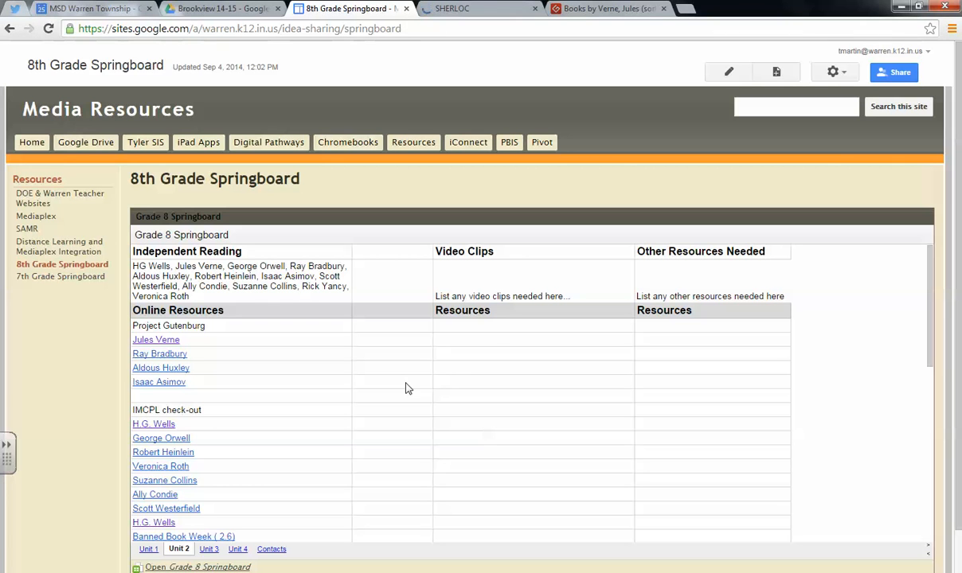
mouse_move(424, 373)
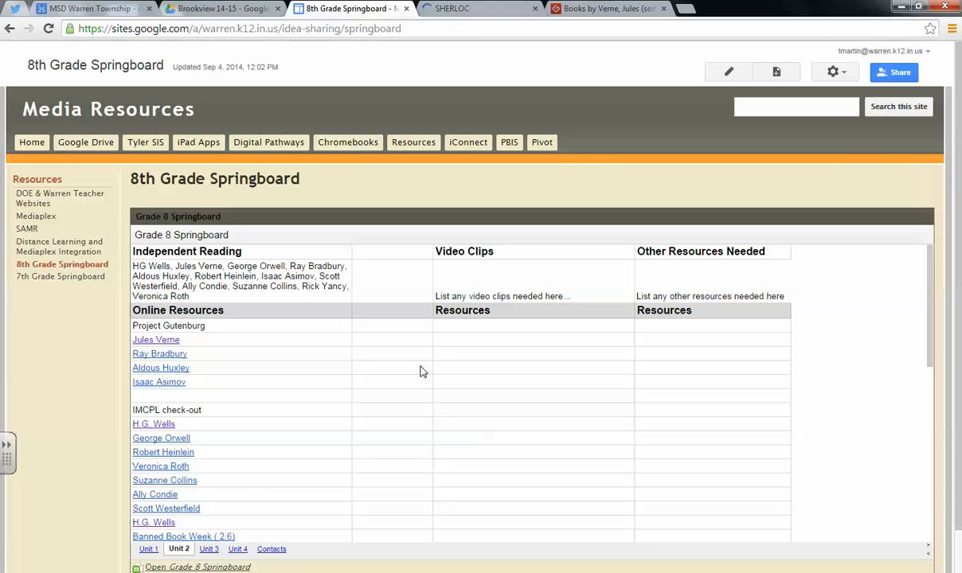
mouse_move(500, 347)
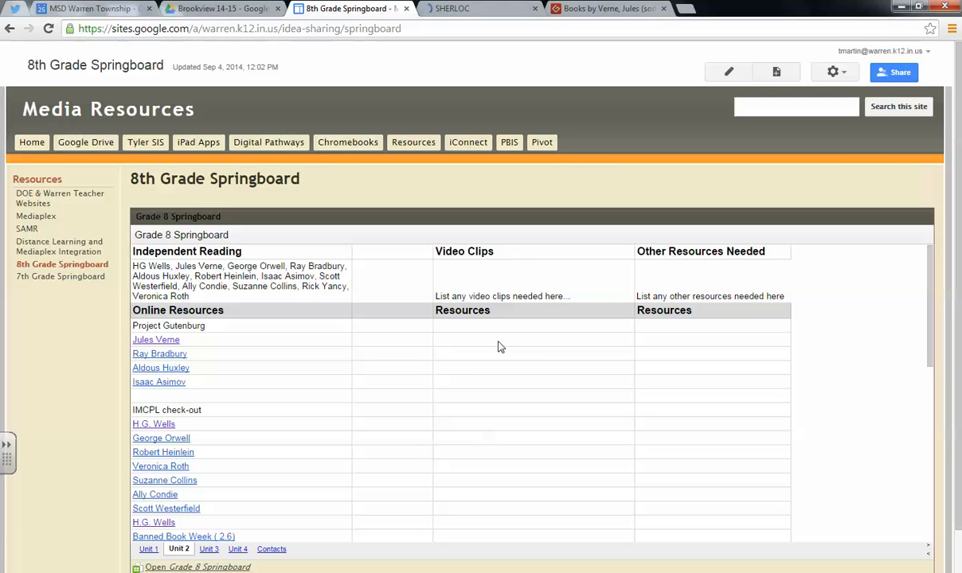
mouse_move(468, 311)
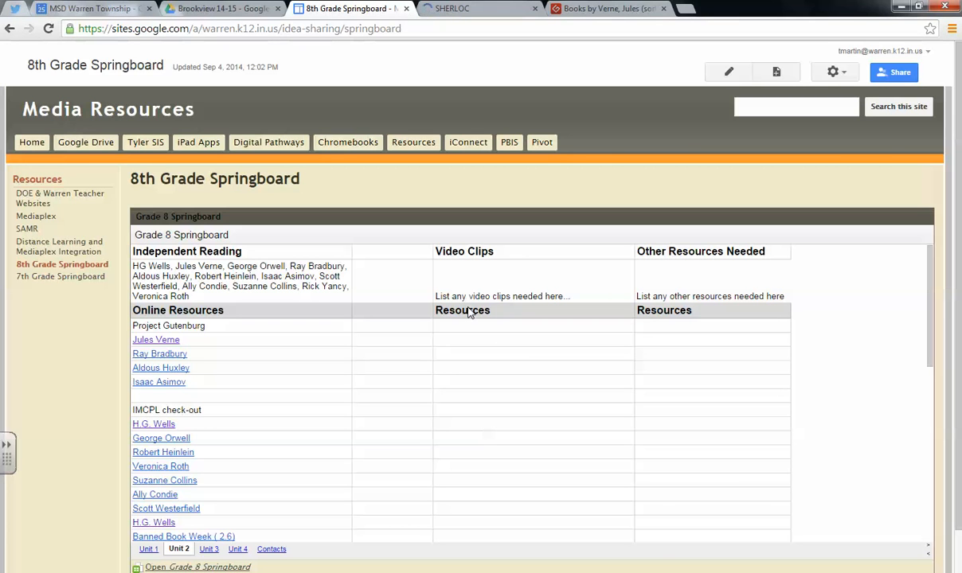
mouse_move(482, 285)
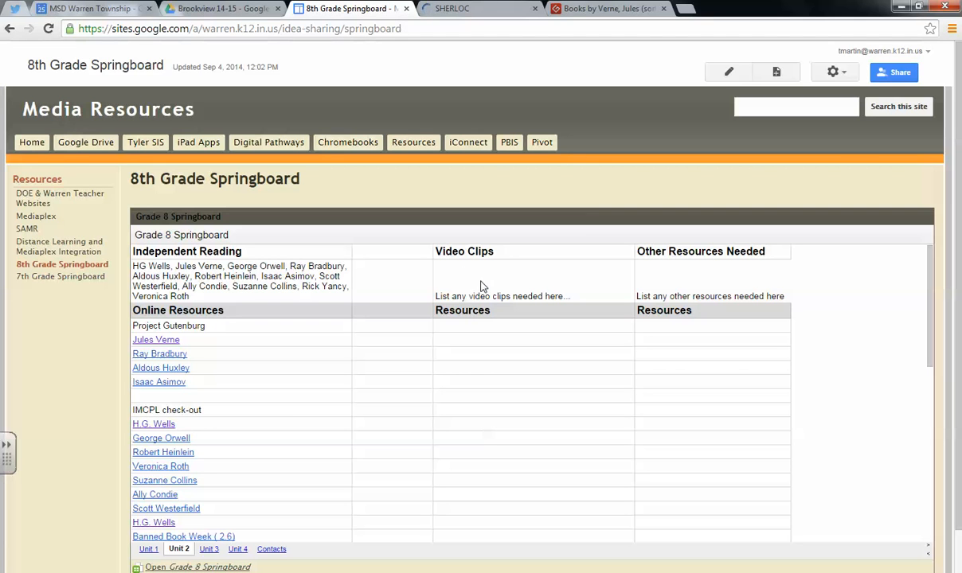
triple_click(502, 296)
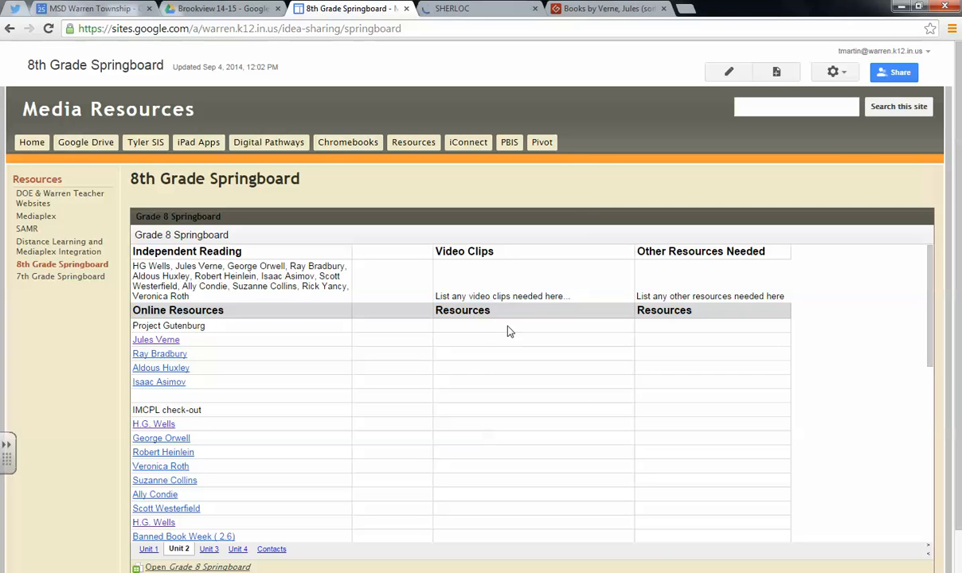
mouse_move(743, 295)
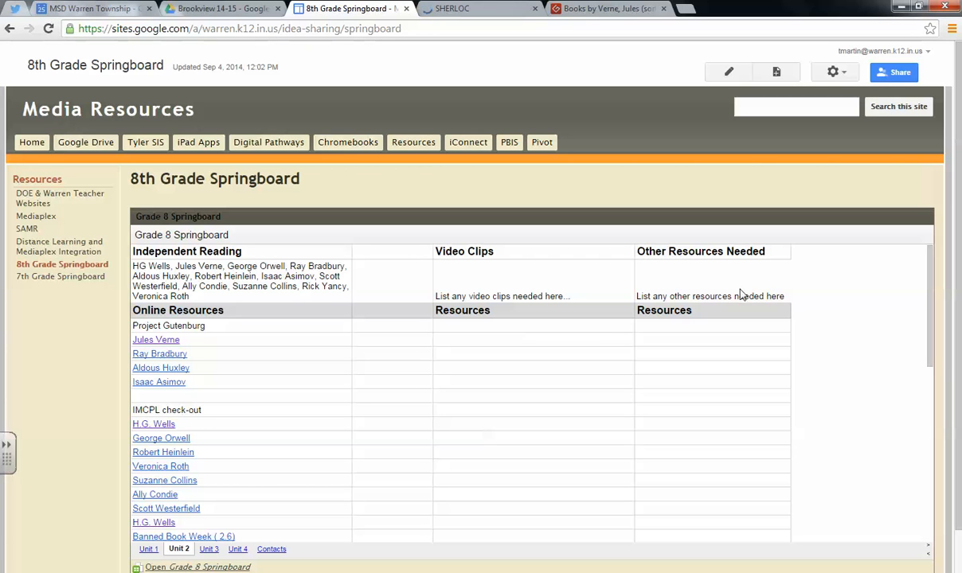
double_click(708, 297)
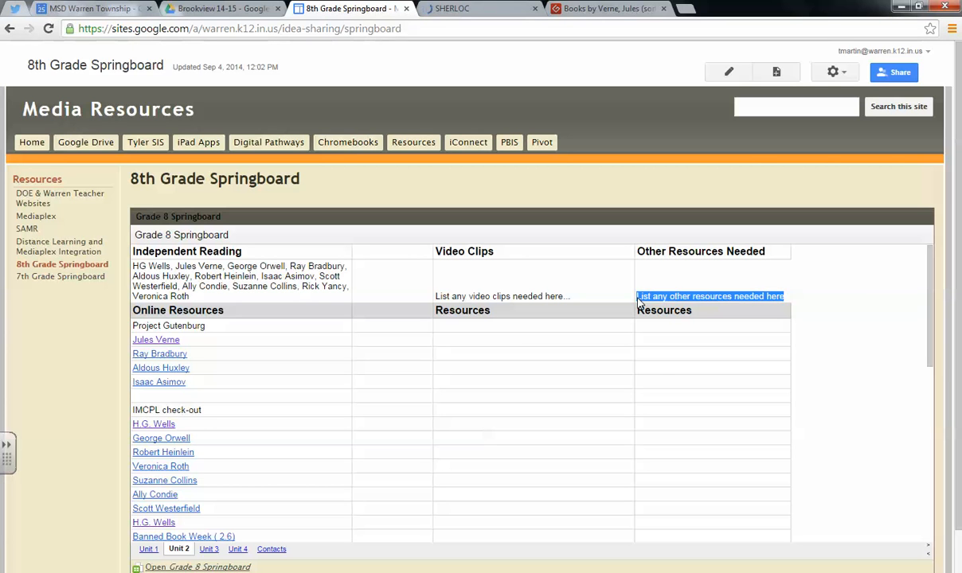
mouse_move(658, 341)
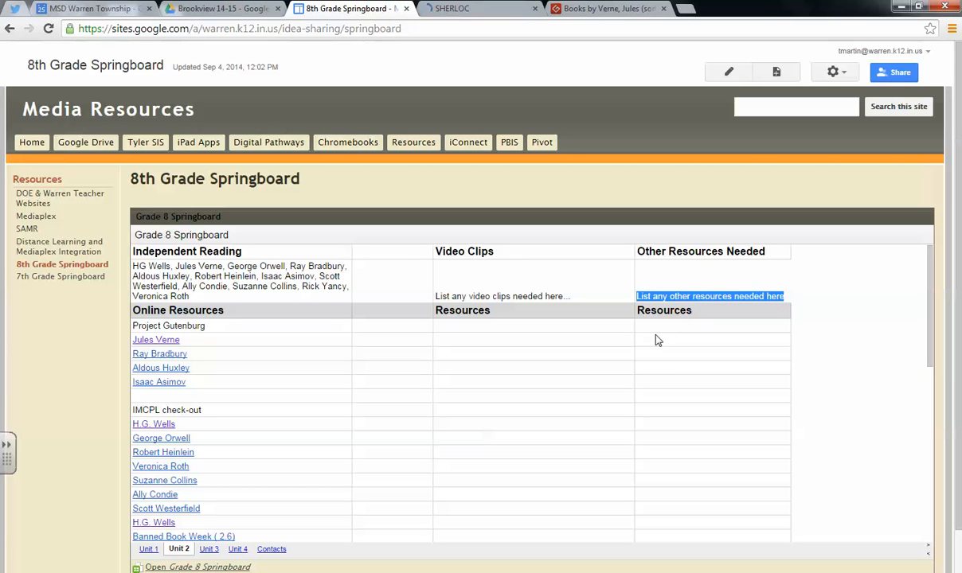